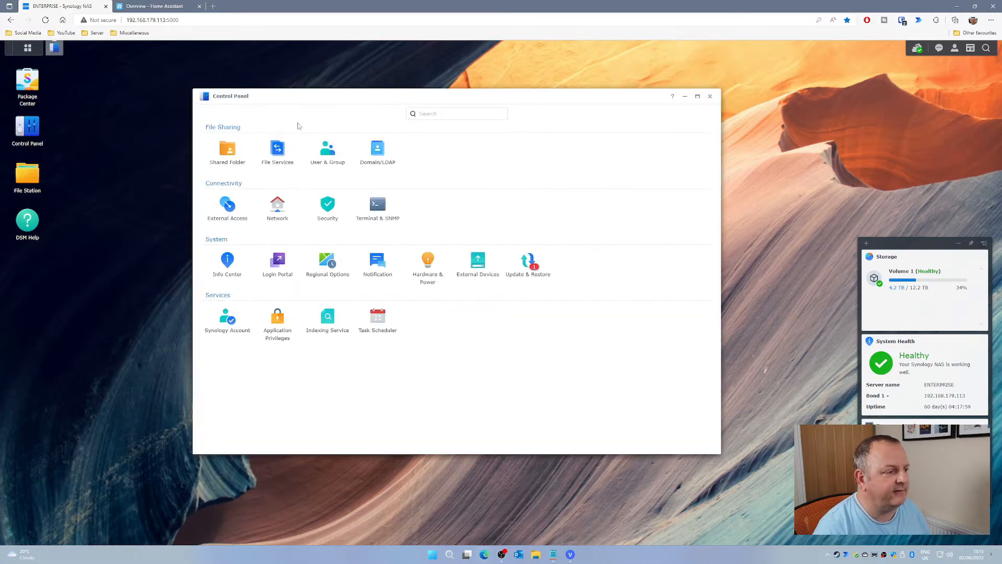
Step: Check the file sharing services, then start creating a new shared folder
{"action": "left_click", "coordinate": [278, 149]}
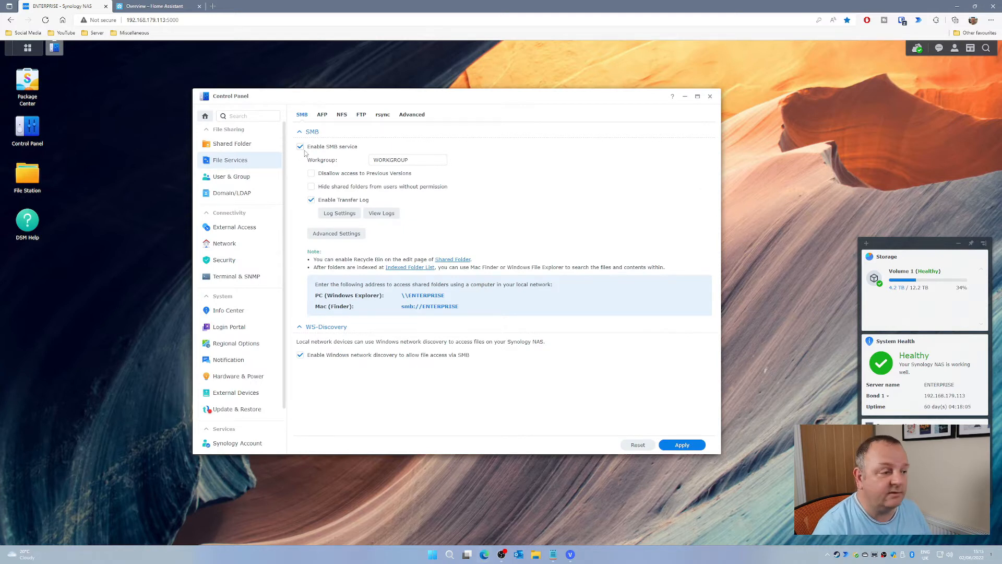
{"action": "mouse_move", "coordinate": [292, 142]}
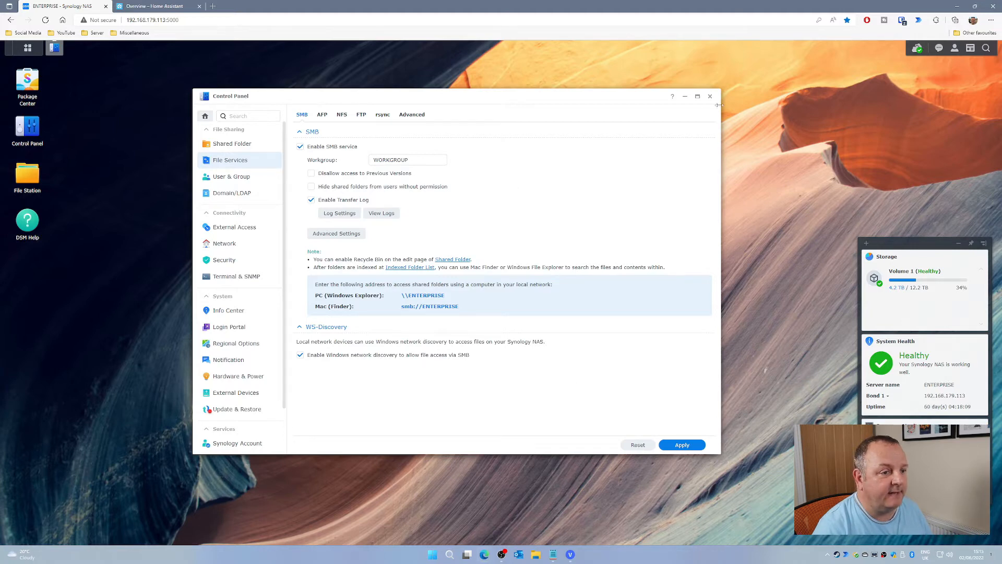
{"action": "left_click", "coordinate": [710, 96]}
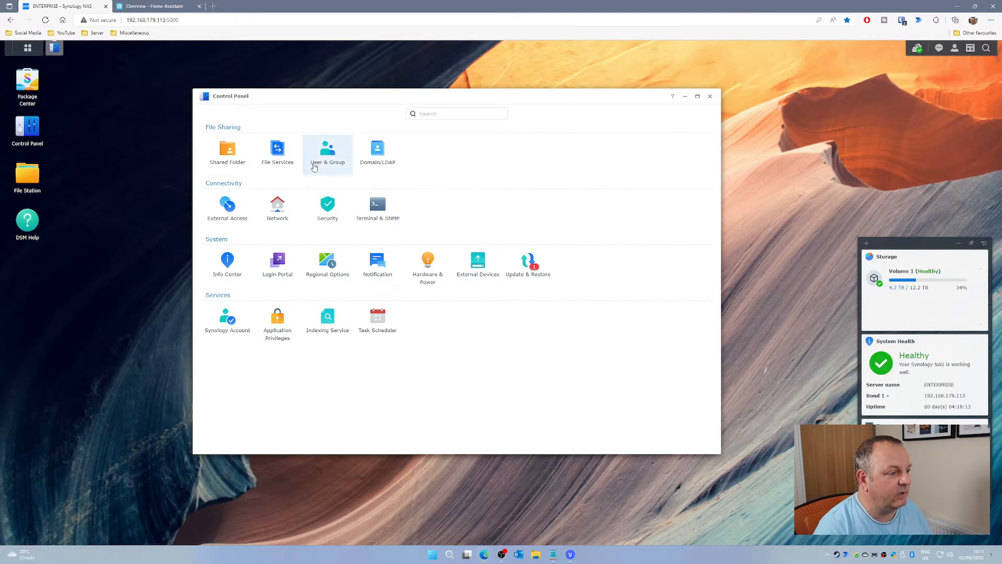
{"action": "left_click", "coordinate": [228, 151]}
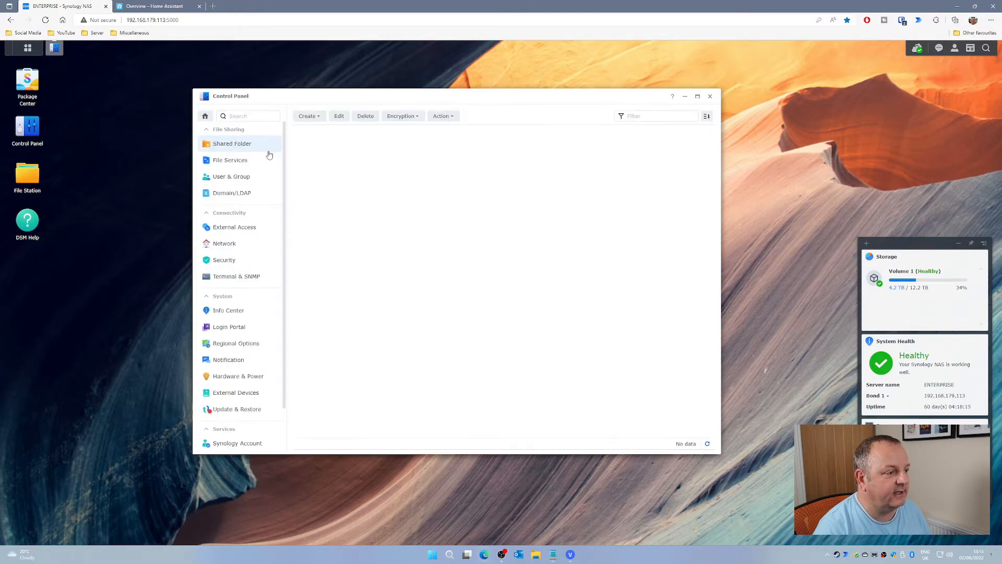
{"action": "left_click", "coordinate": [307, 116]}
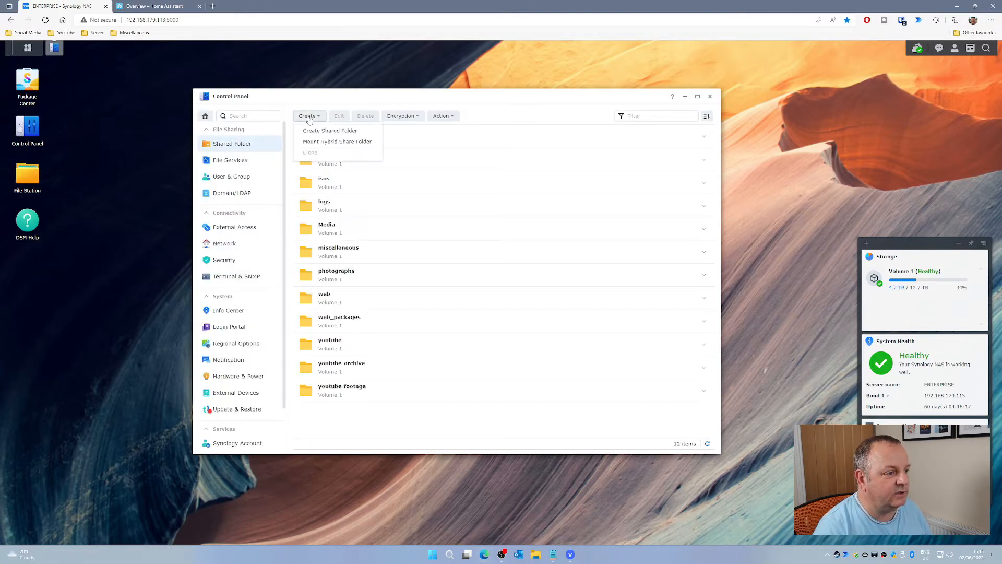
{"action": "left_click", "coordinate": [330, 129]}
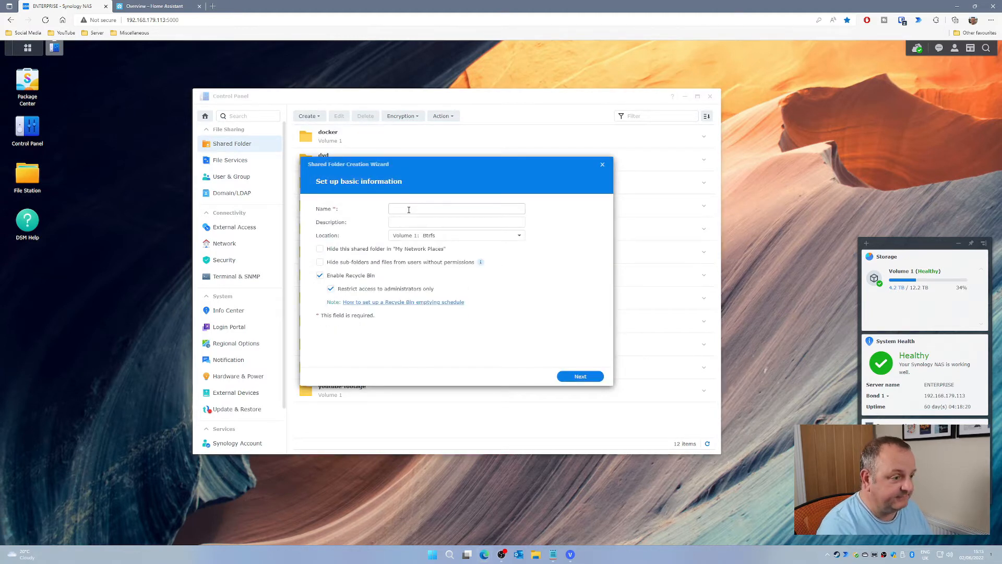
Step: Name the shared folder 'backups' on Volume 1 and finish the wizard with defaults
{"action": "type", "text": "backups"}
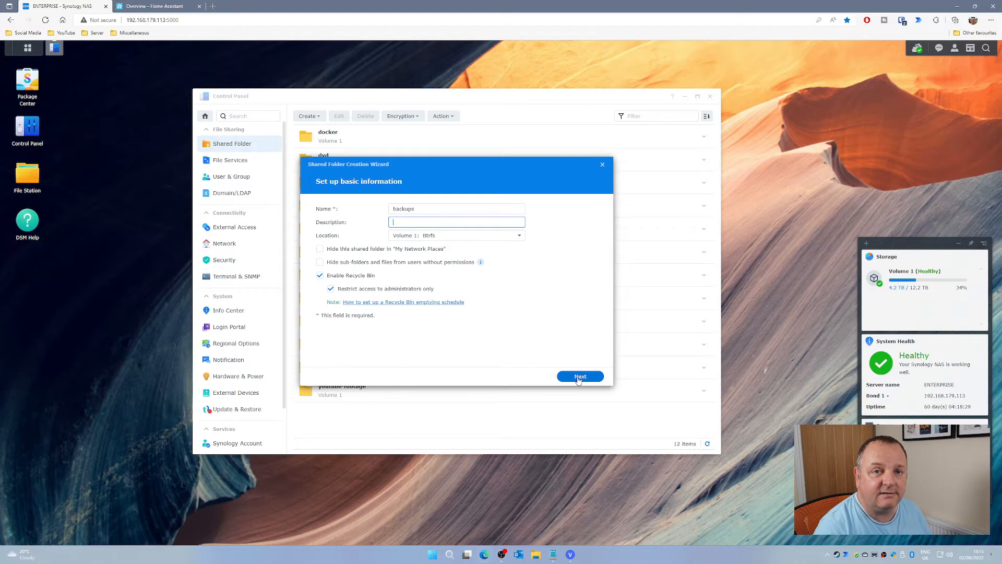
{"action": "left_click", "coordinate": [580, 376]}
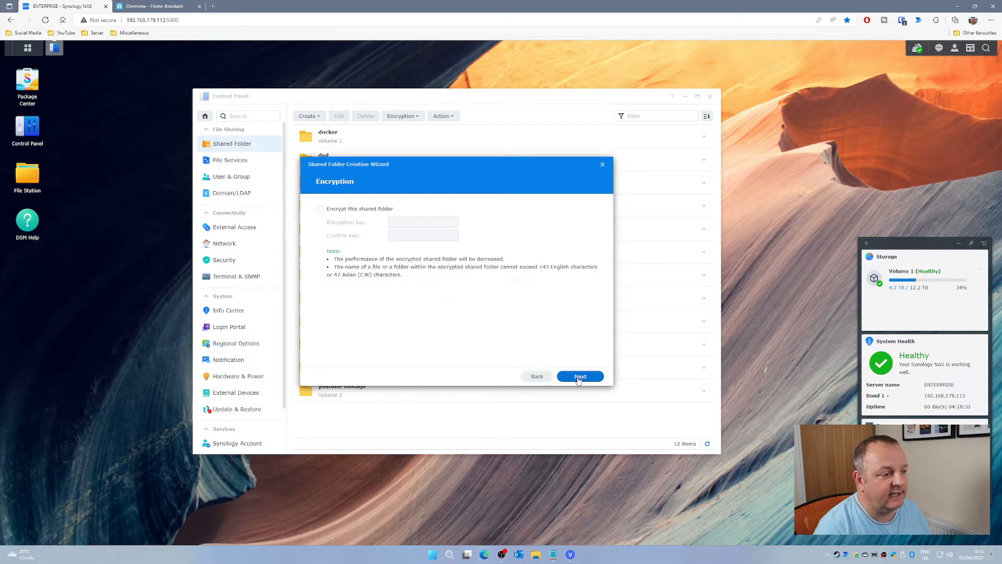
{"action": "left_click", "coordinate": [580, 376]}
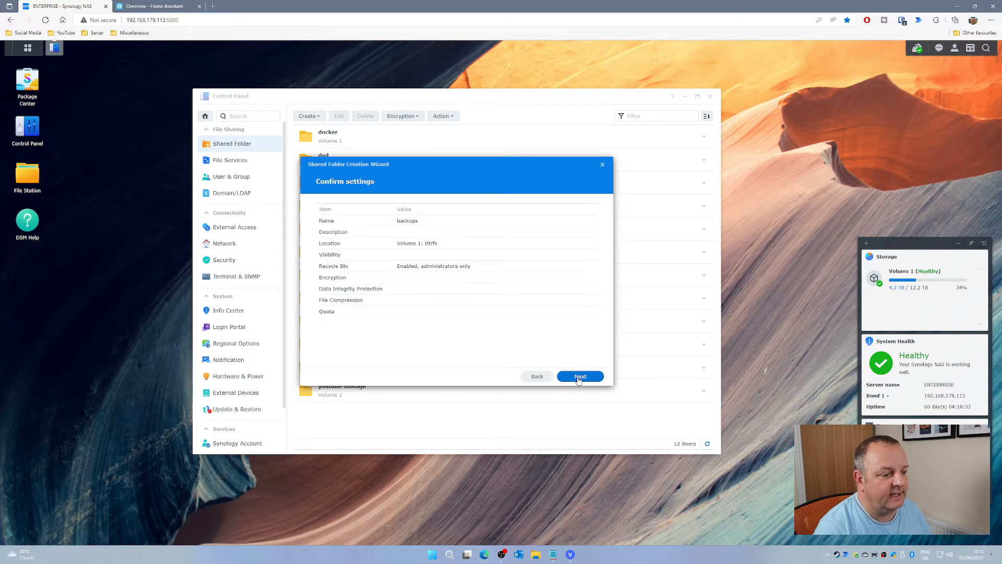
{"action": "left_click", "coordinate": [581, 376]}
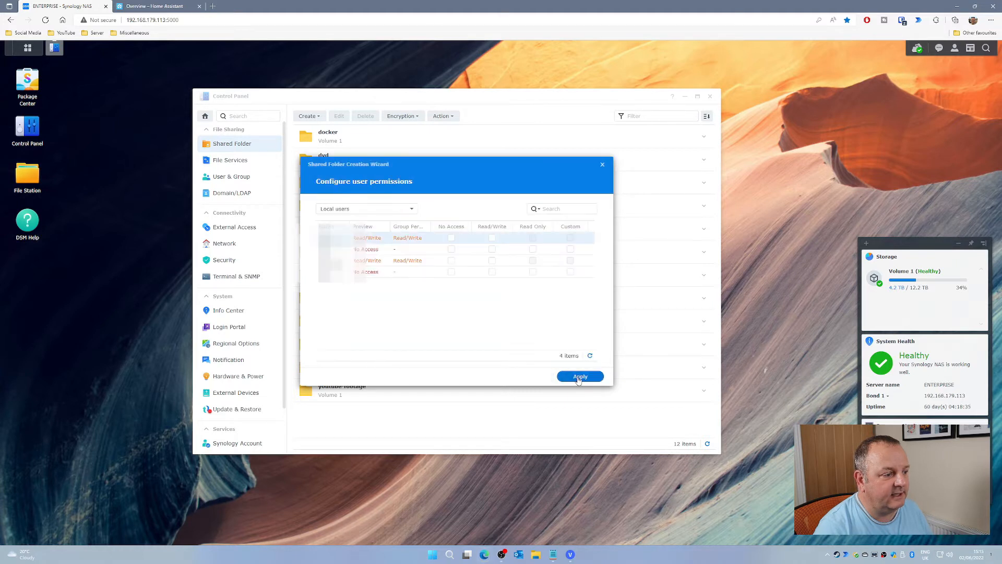
{"action": "left_click", "coordinate": [580, 376]}
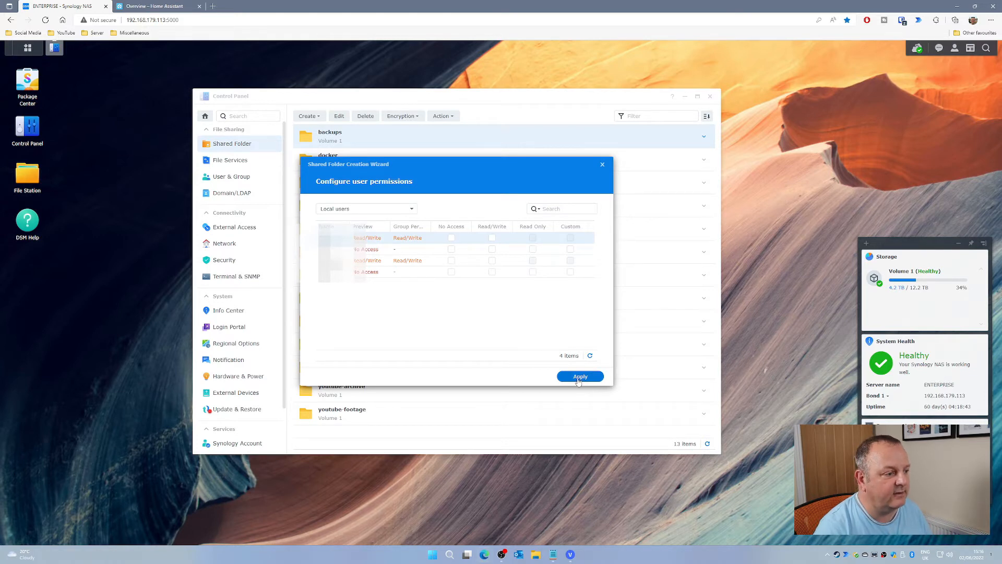
{"action": "left_click", "coordinate": [580, 376]}
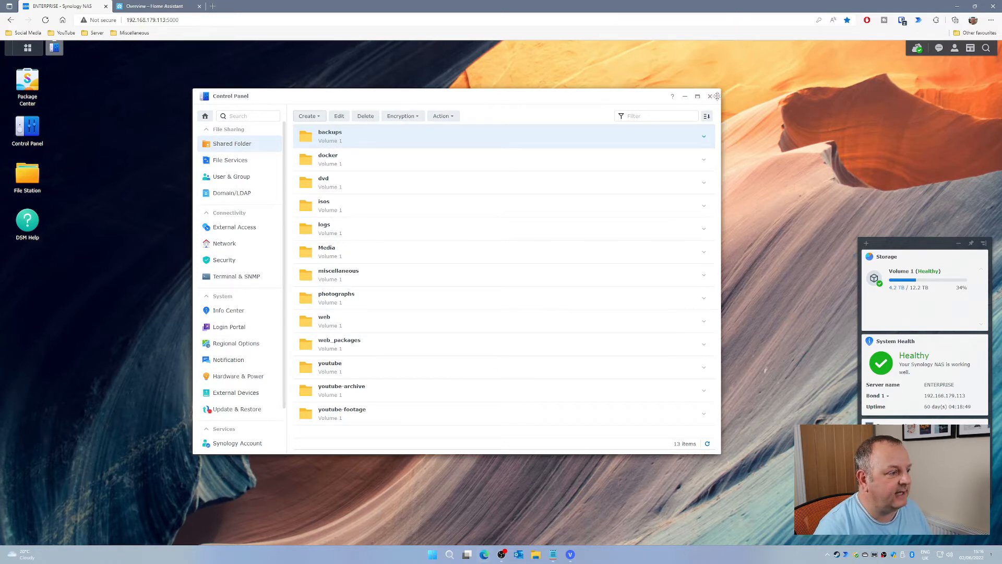
Step: Begin a new user 'habackup' described as Home Assistant Backup with its password entered
{"action": "left_click", "coordinate": [232, 176]}
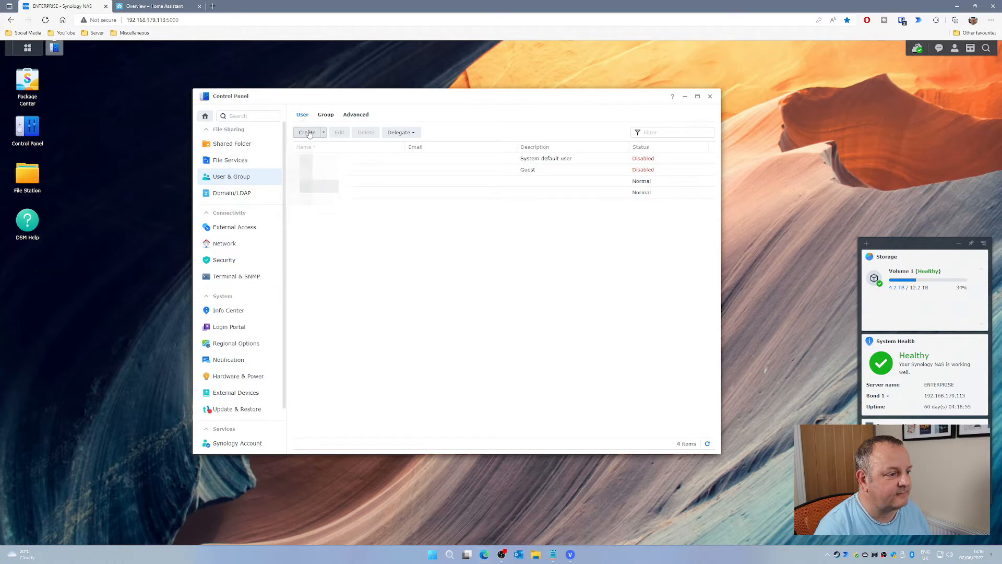
{"action": "left_click", "coordinate": [307, 133]}
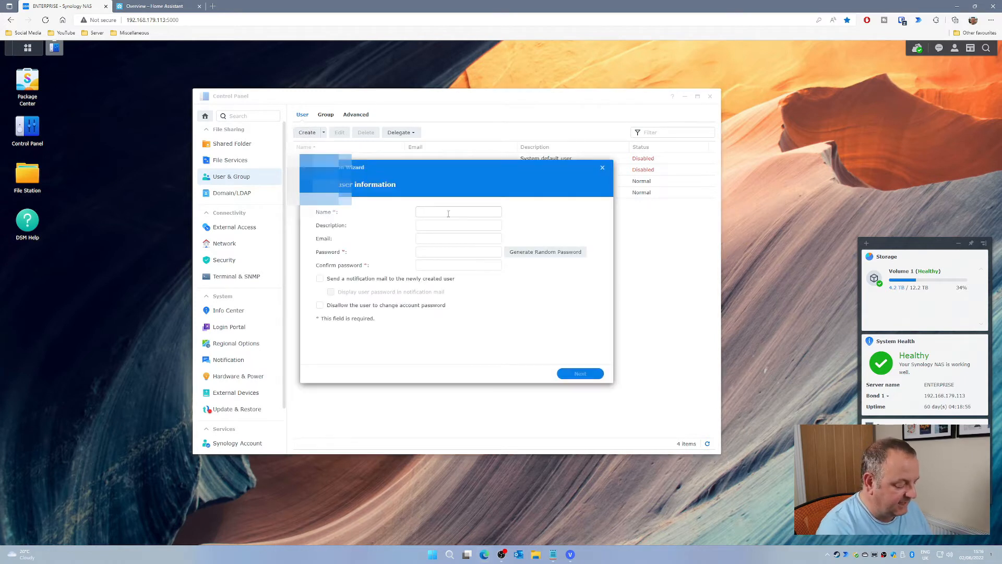
{"action": "type", "text": "habackup"}
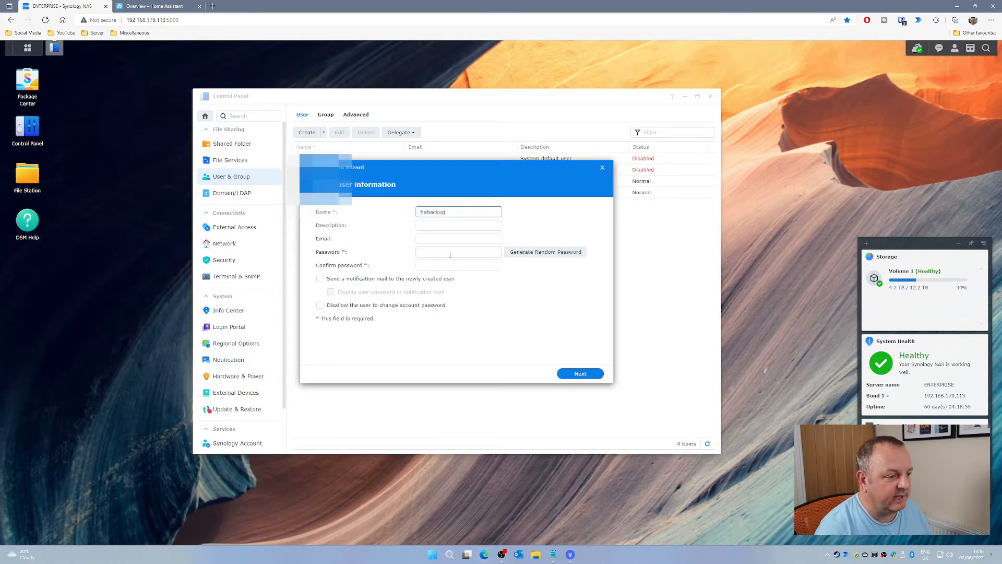
{"action": "left_click", "coordinate": [458, 225]}
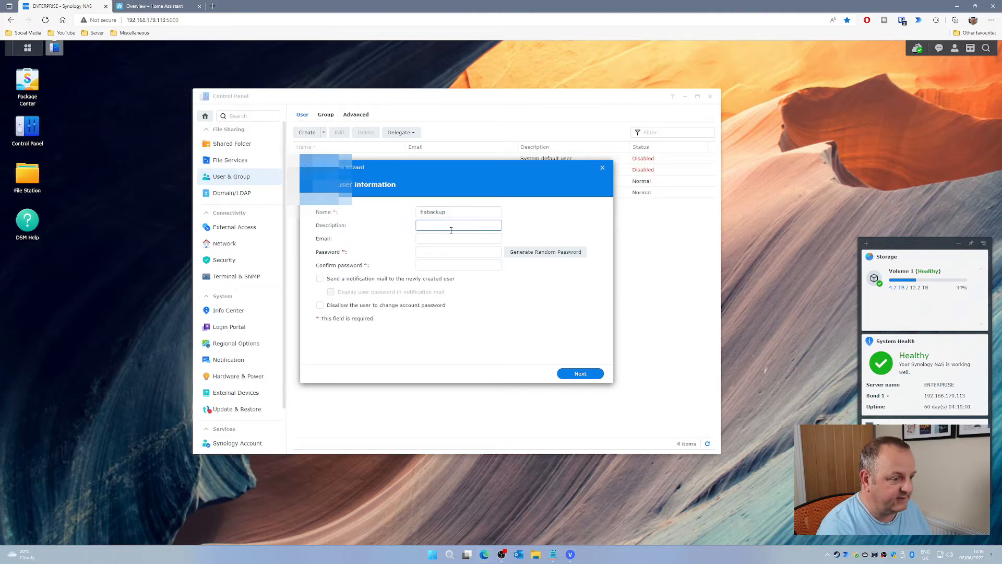
{"action": "type", "text": "Home Assistant Backu"}
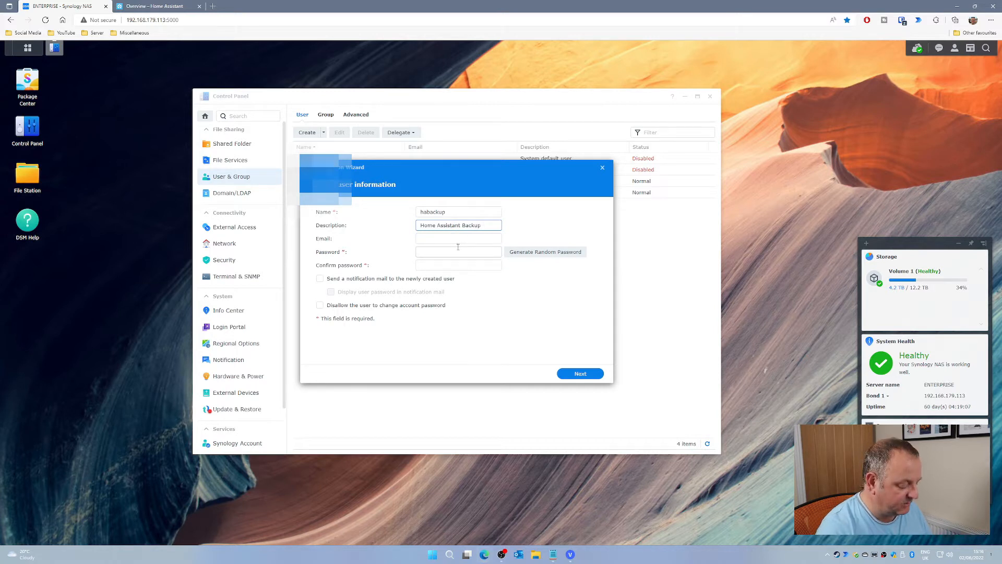
{"action": "type", "text": "password"}
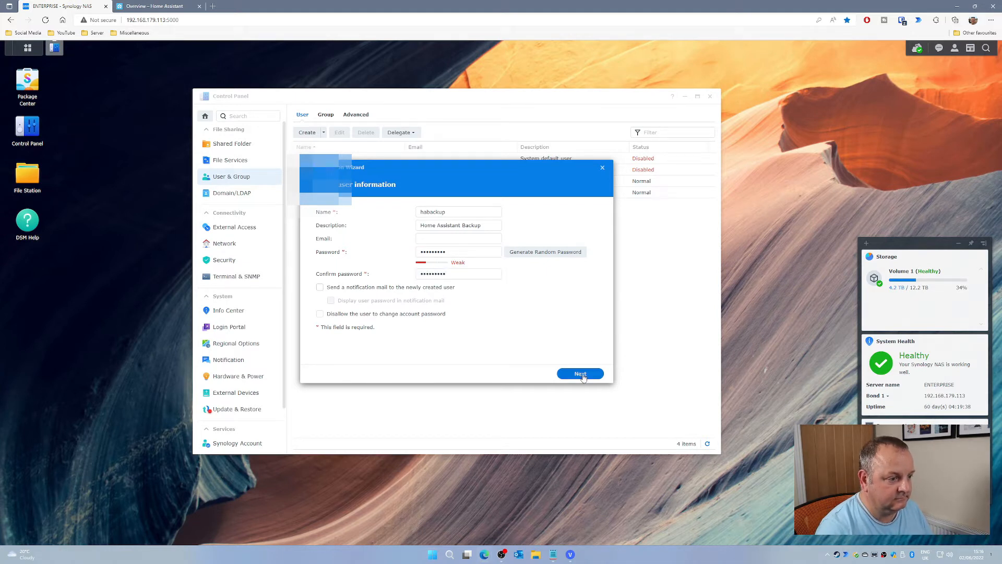
Step: Grant habackup read/write access to the backups shared folder
{"action": "left_click", "coordinate": [580, 373]}
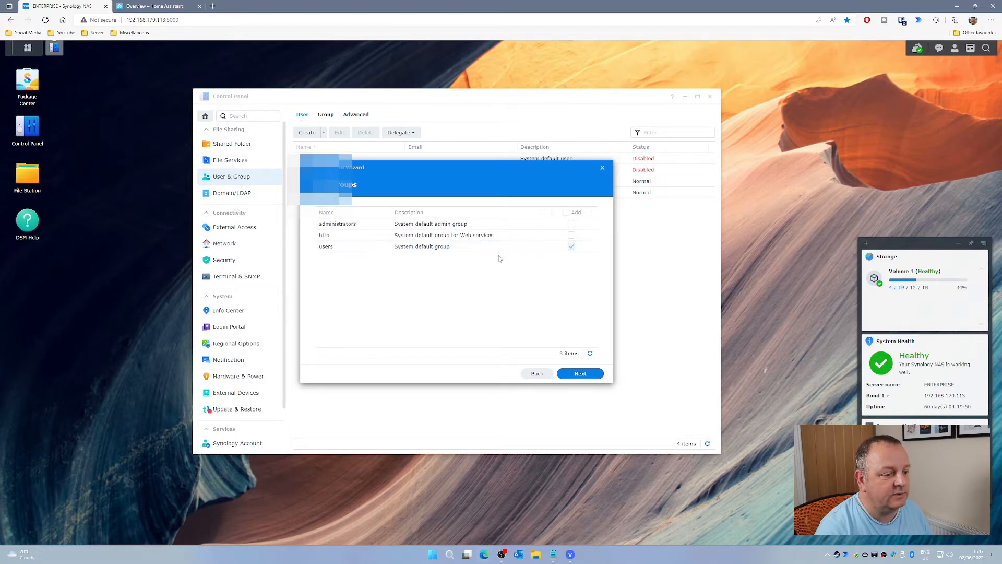
{"action": "left_click", "coordinate": [581, 373]}
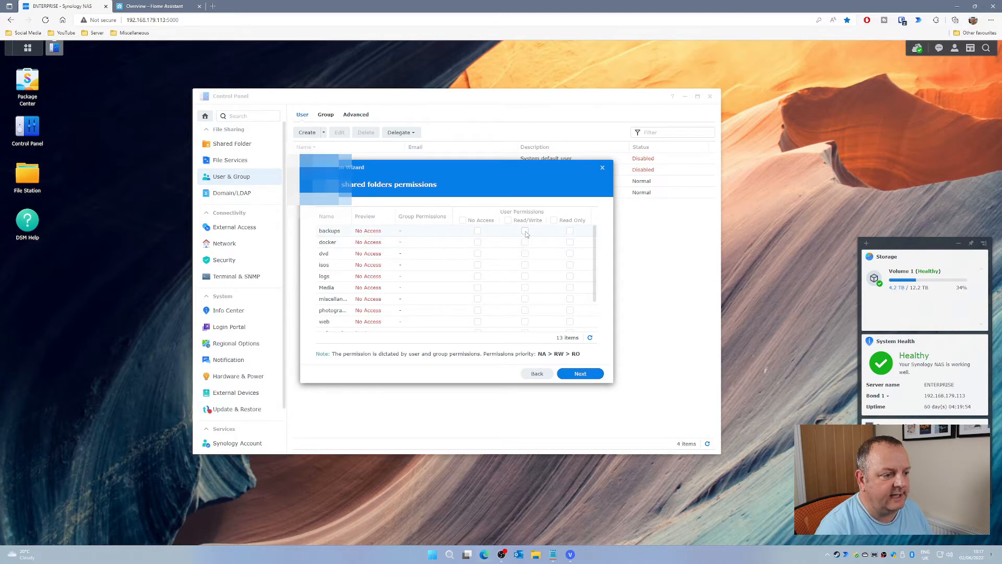
{"action": "left_click", "coordinate": [524, 231]}
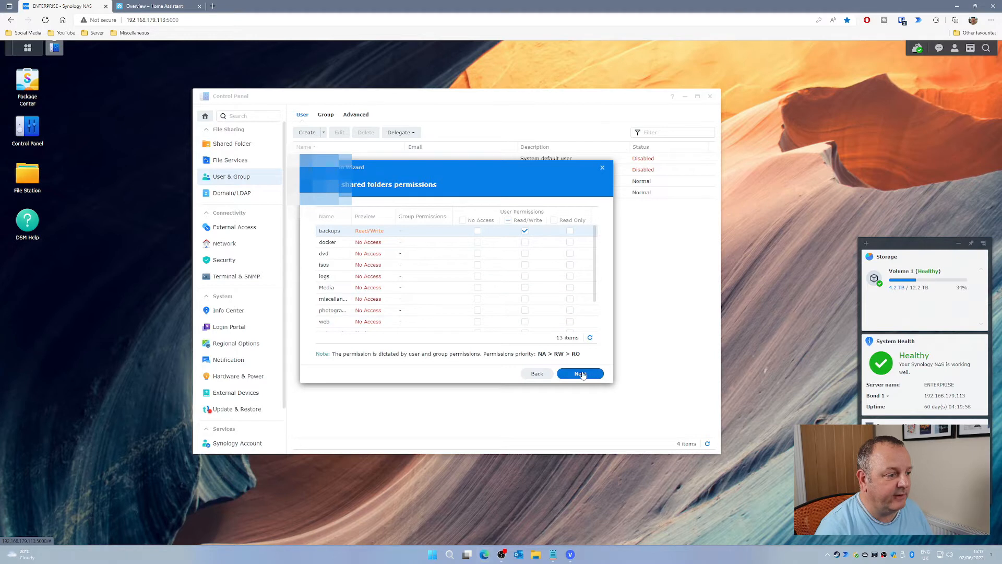
{"action": "left_click", "coordinate": [581, 373]}
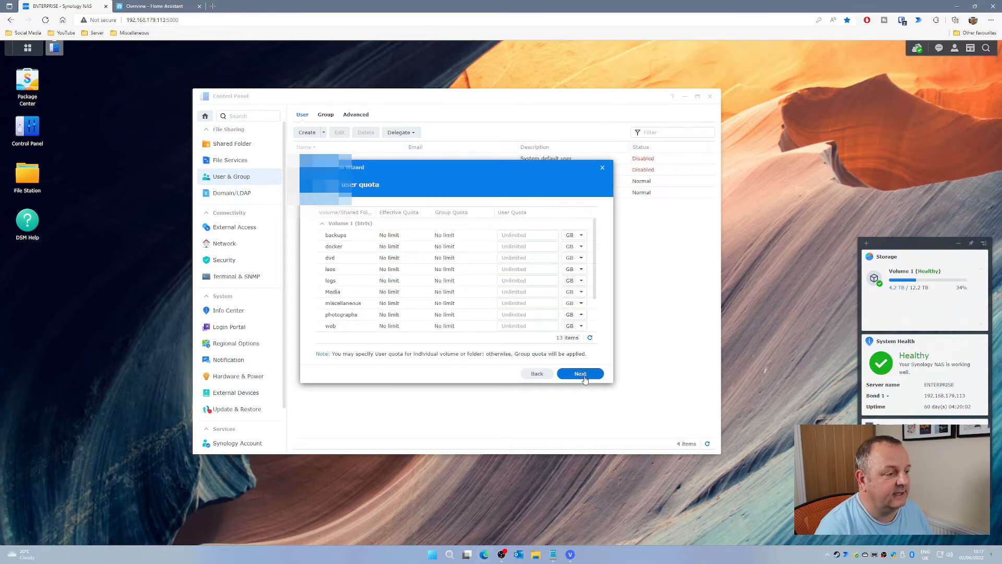
Step: Accept the remaining quota, permission and speed-limit defaults and create the habackup user
{"action": "left_click", "coordinate": [581, 372]}
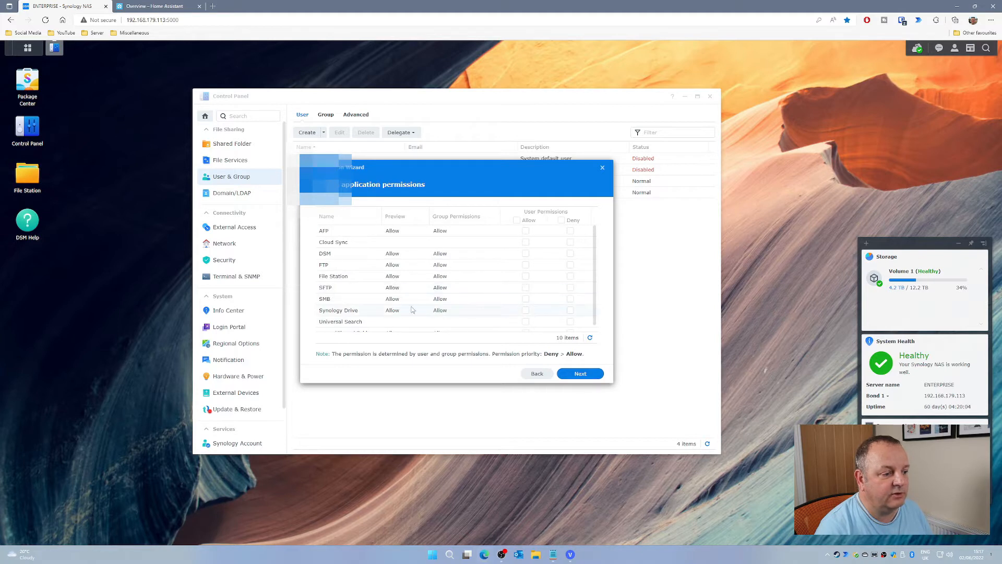
{"action": "mouse_move", "coordinate": [455, 308]}
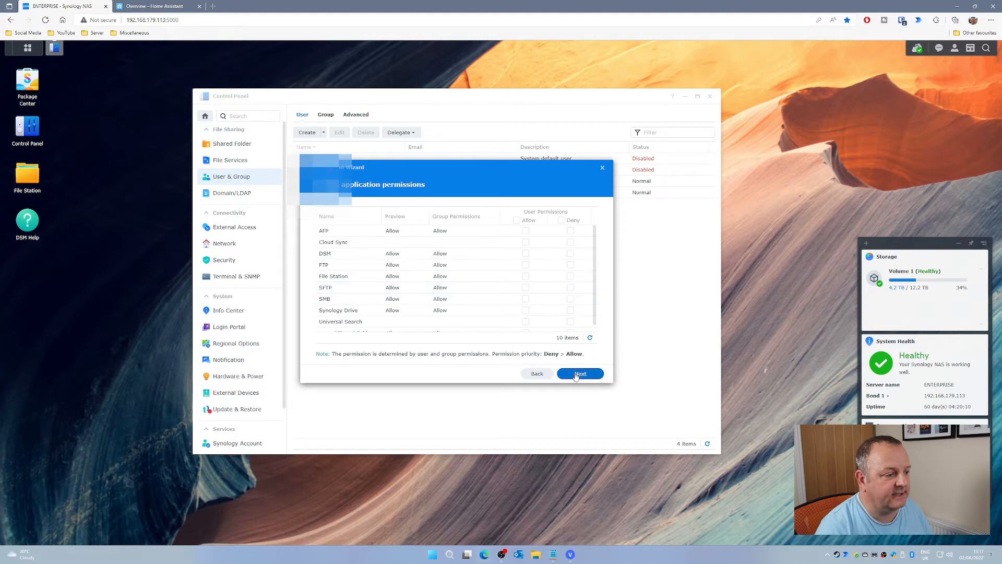
{"action": "left_click", "coordinate": [581, 372]}
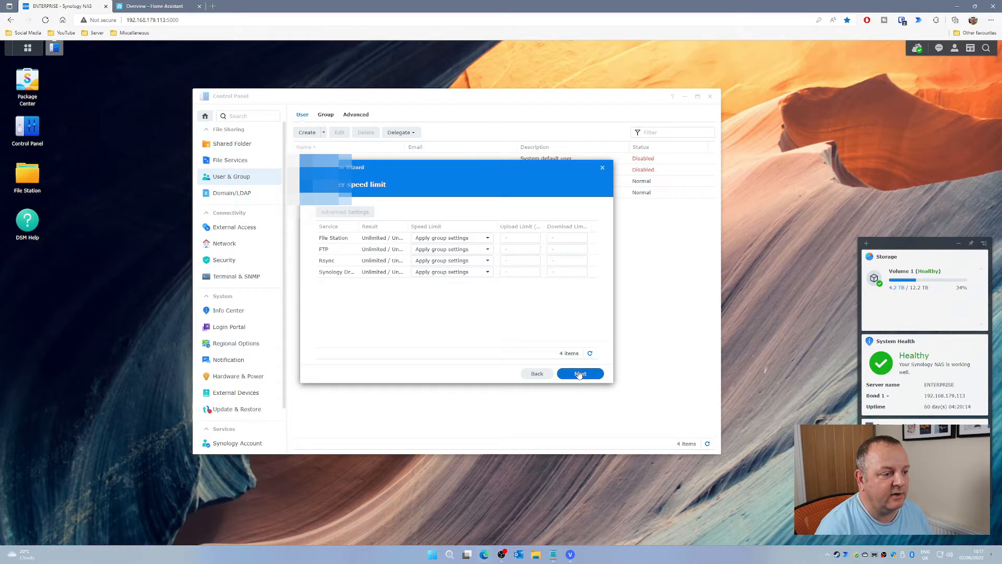
{"action": "left_click", "coordinate": [580, 373]}
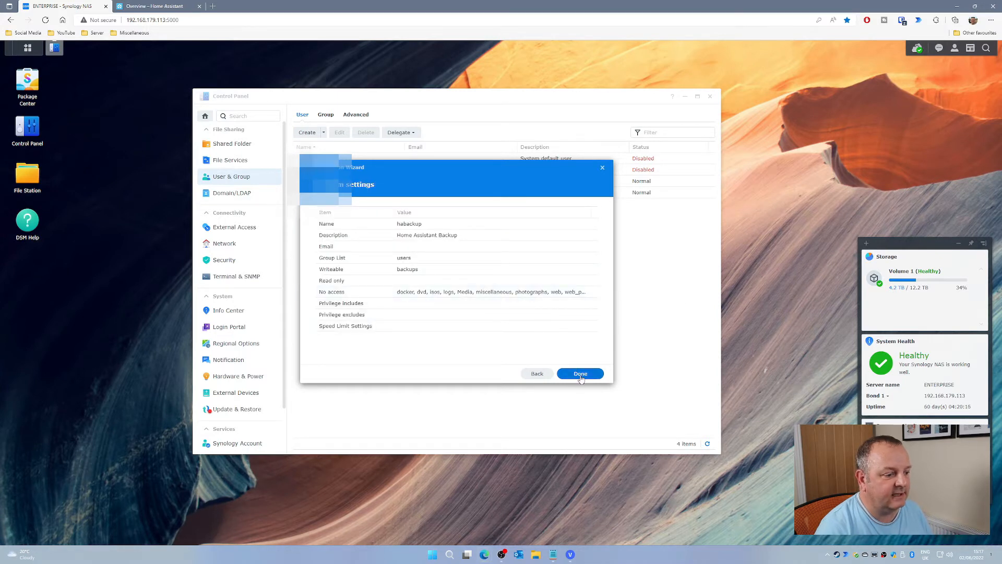
{"action": "left_click", "coordinate": [580, 373]}
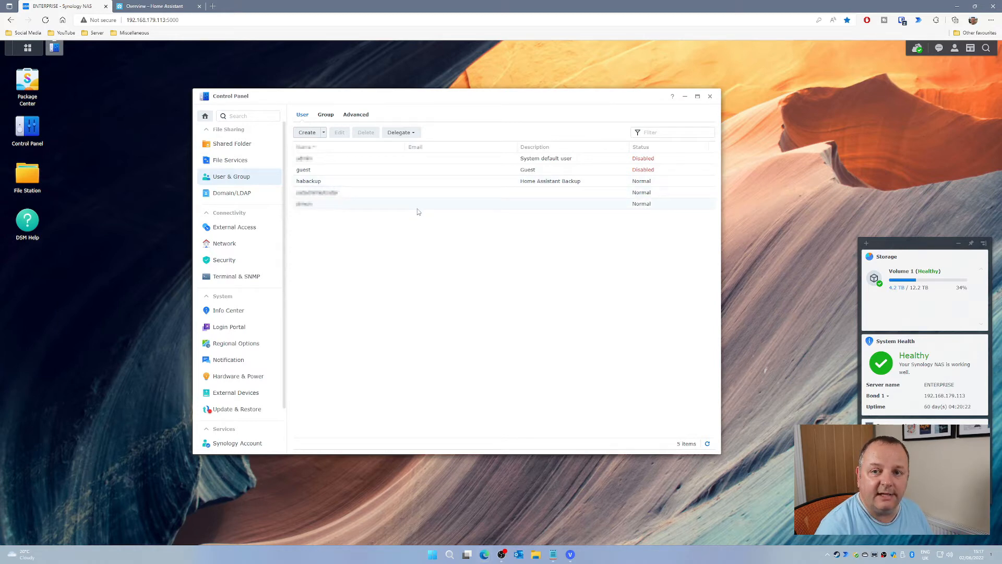
Step: Create a 'homeassistant' folder inside the backups share in File Station
{"action": "left_click", "coordinate": [710, 96]}
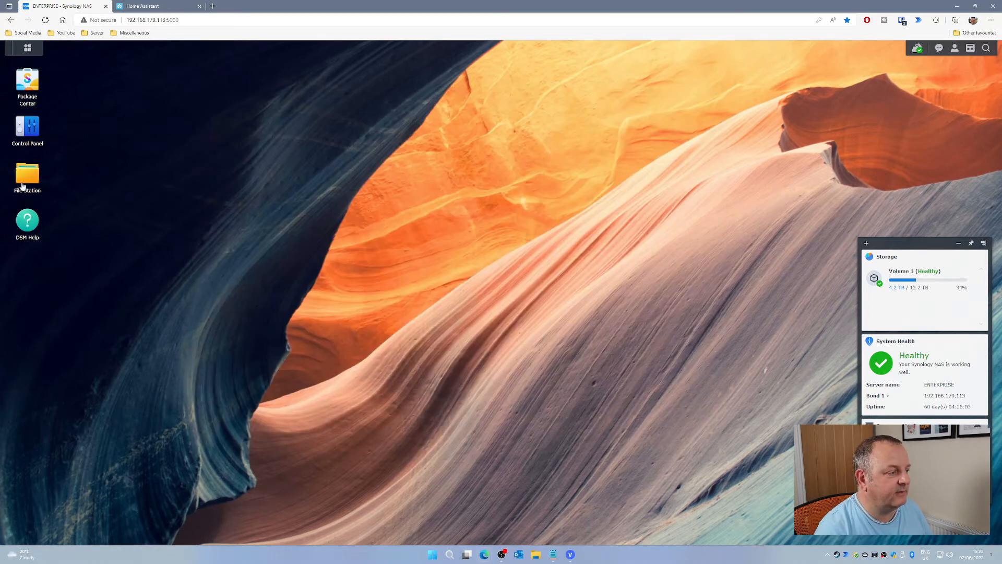
{"action": "double_click", "coordinate": [28, 172]}
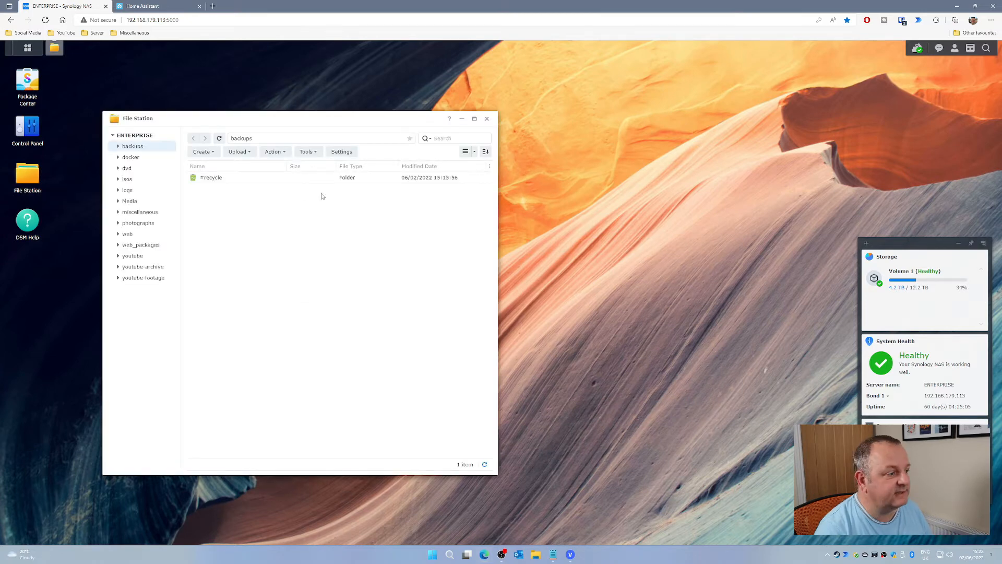
{"action": "mouse_move", "coordinate": [137, 155]}
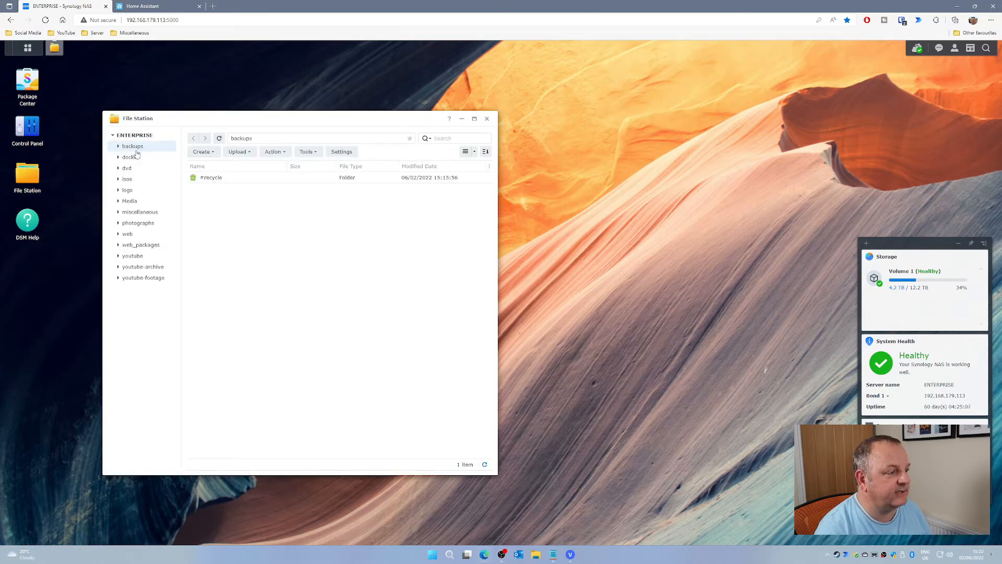
{"action": "left_click", "coordinate": [201, 152]}
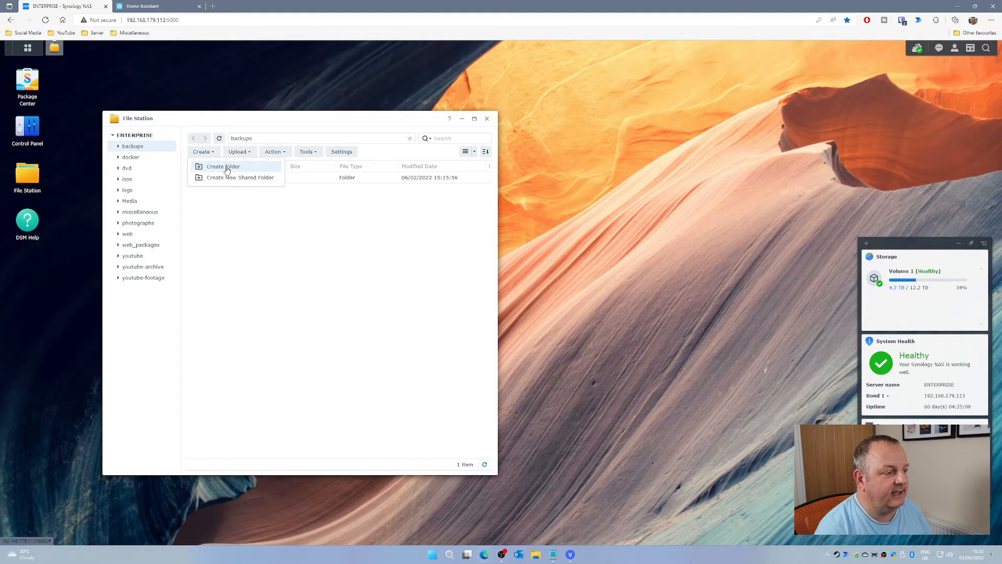
{"action": "left_click", "coordinate": [227, 166]}
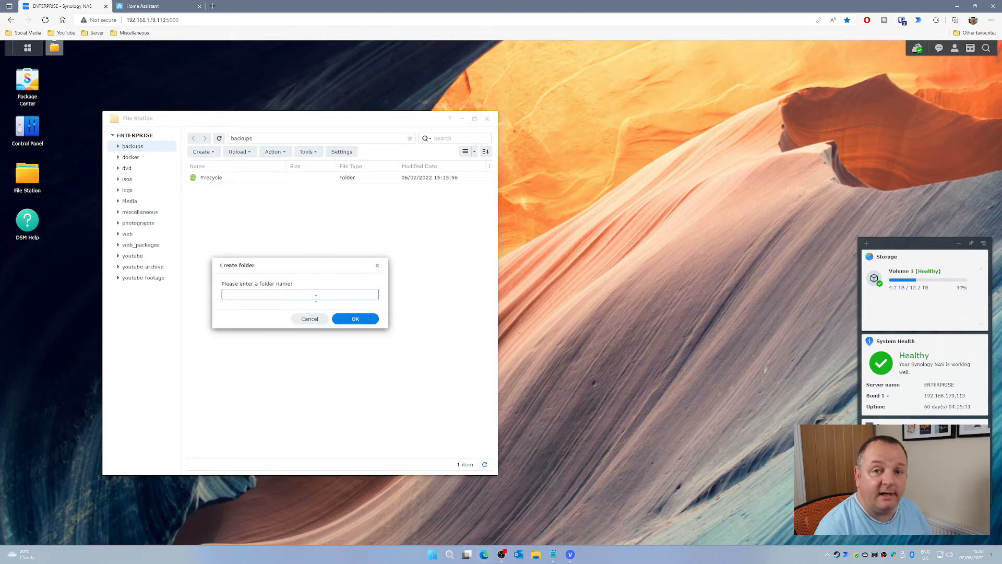
{"action": "type", "text": "homeassistant"}
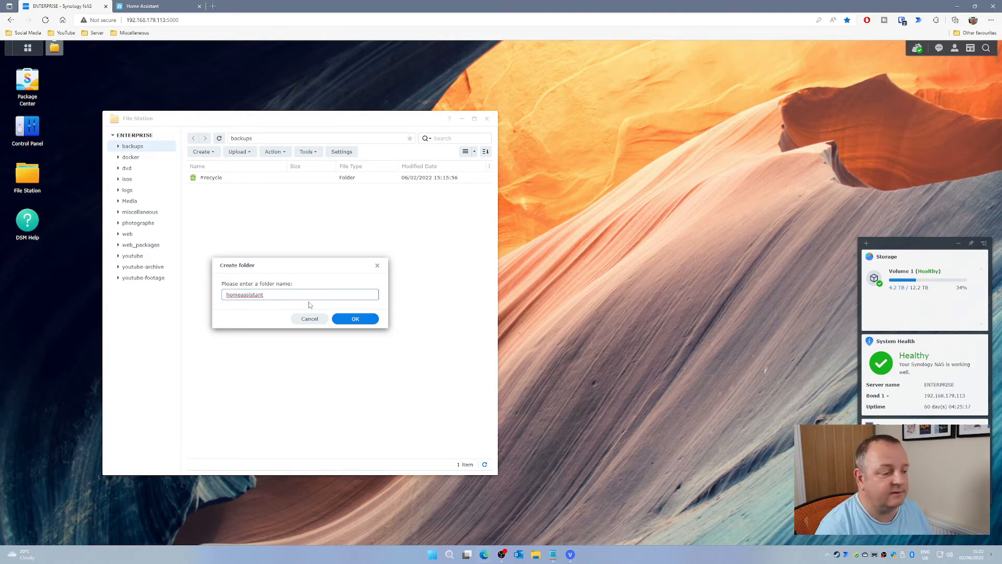
{"action": "left_click", "coordinate": [355, 319]}
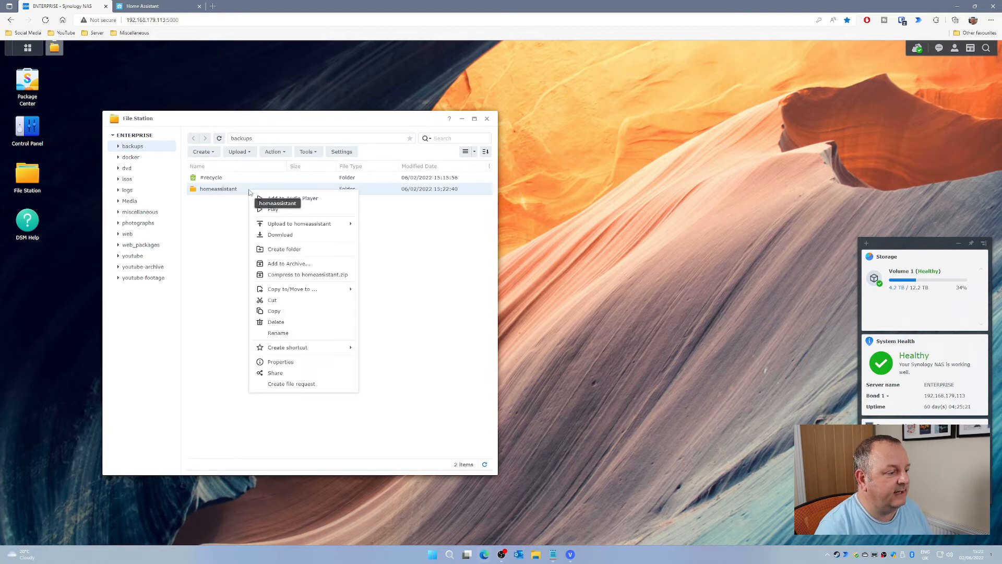
Step: Check the homeassistant folder's properties, close File Station and switch to Home Assistant
{"action": "left_click", "coordinate": [281, 361]}
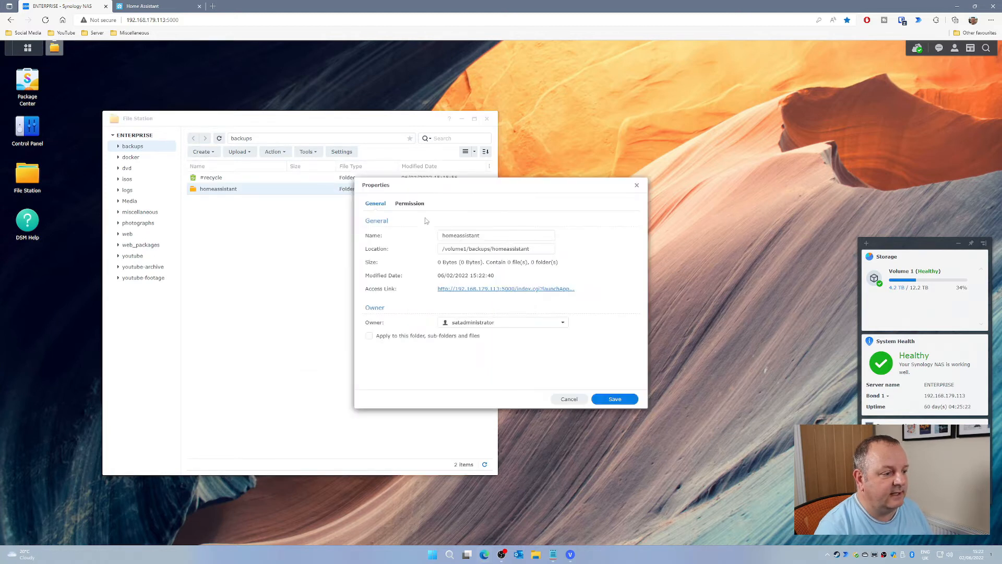
{"action": "left_click", "coordinate": [409, 202]}
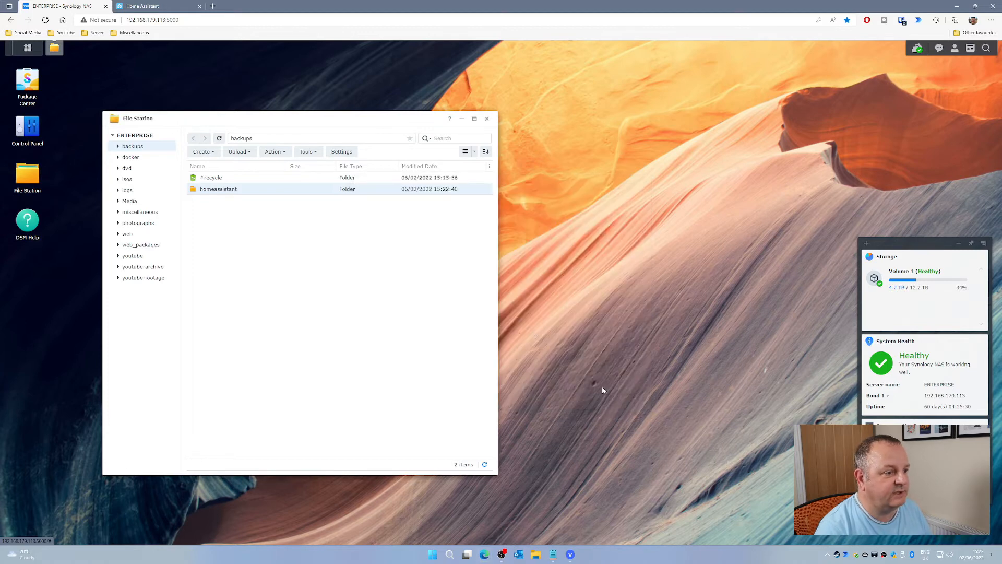
{"action": "left_click", "coordinate": [487, 118]}
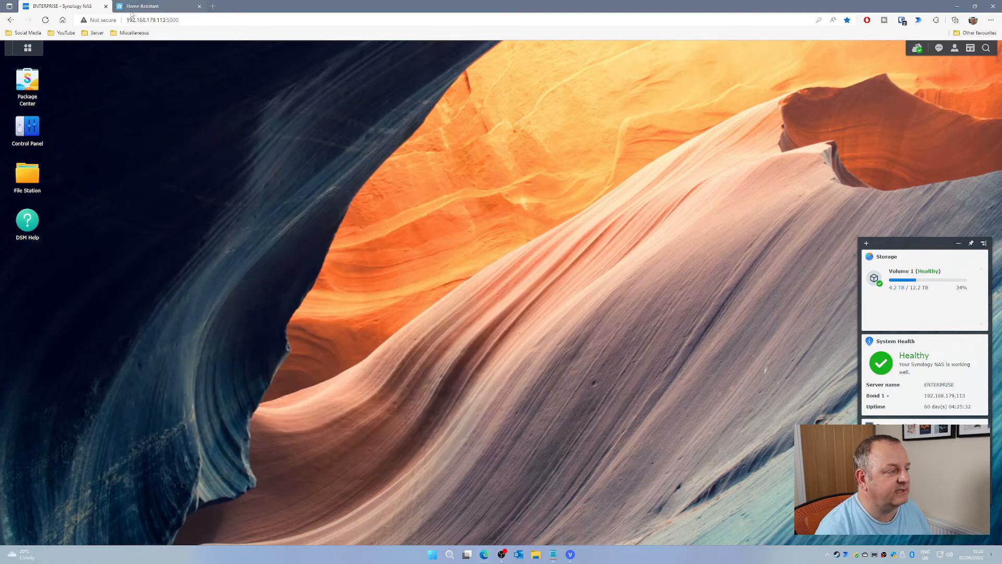
{"action": "left_click", "coordinate": [156, 5]}
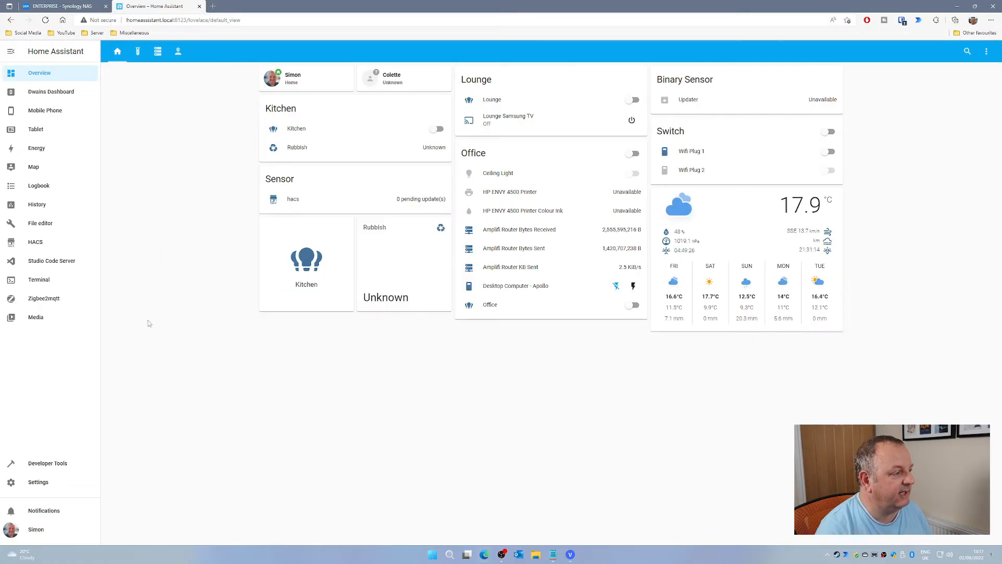
{"action": "mouse_move", "coordinate": [40, 484]}
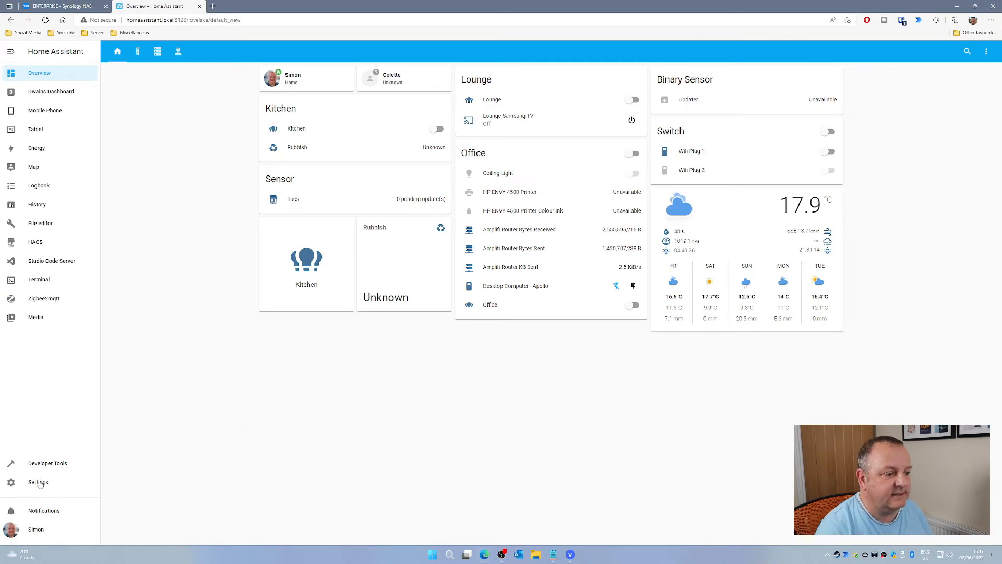
Step: Go to Home Assistant Settings to reach the Add-ons page
{"action": "left_click", "coordinate": [38, 482]}
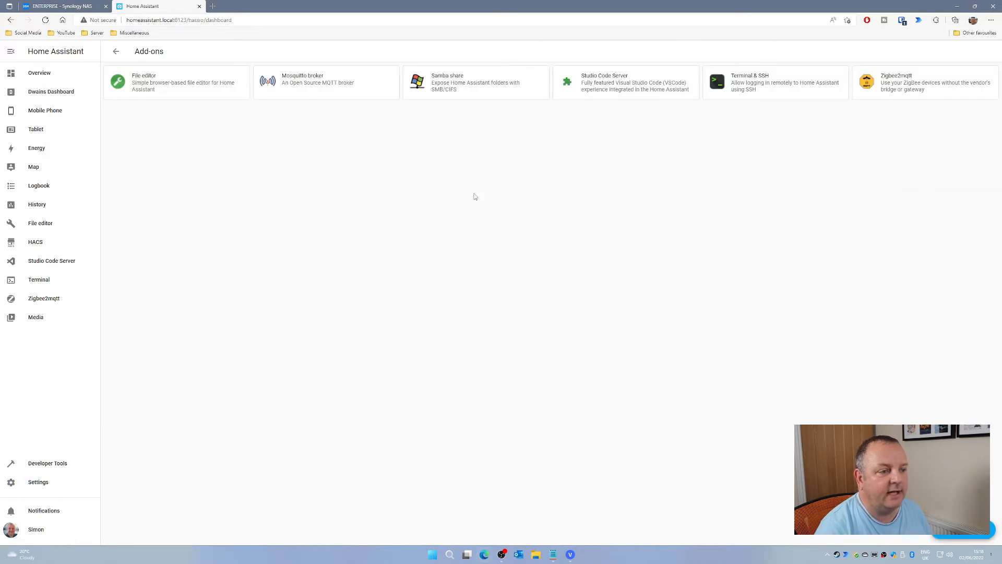
{"action": "mouse_move", "coordinate": [975, 54]}
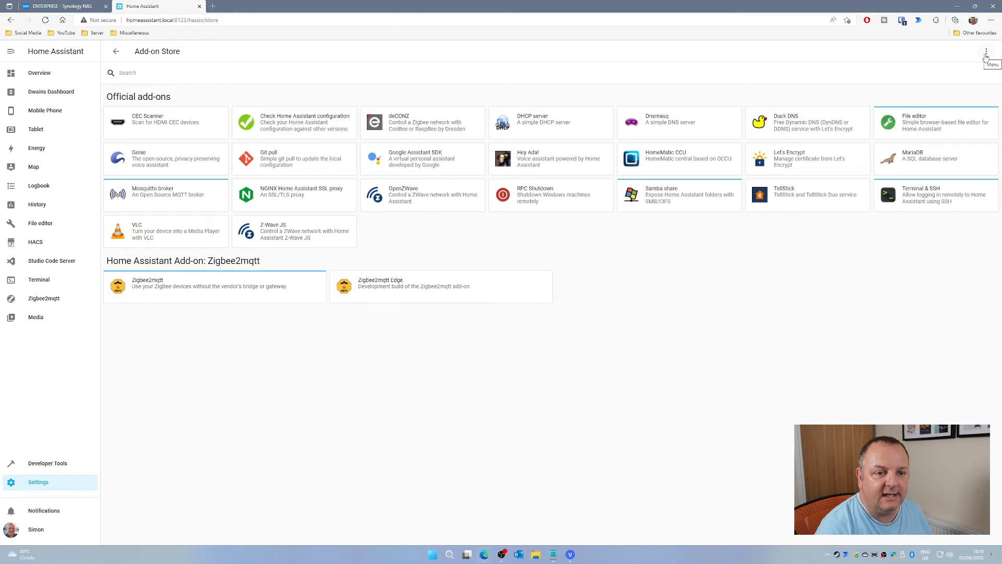
{"action": "left_click", "coordinate": [988, 50]}
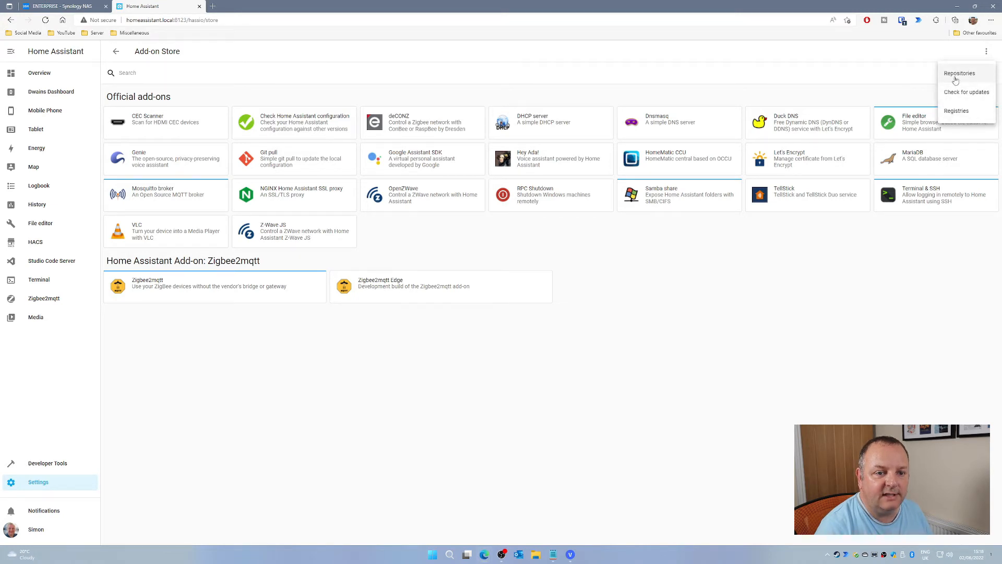
{"action": "left_click", "coordinate": [960, 74]}
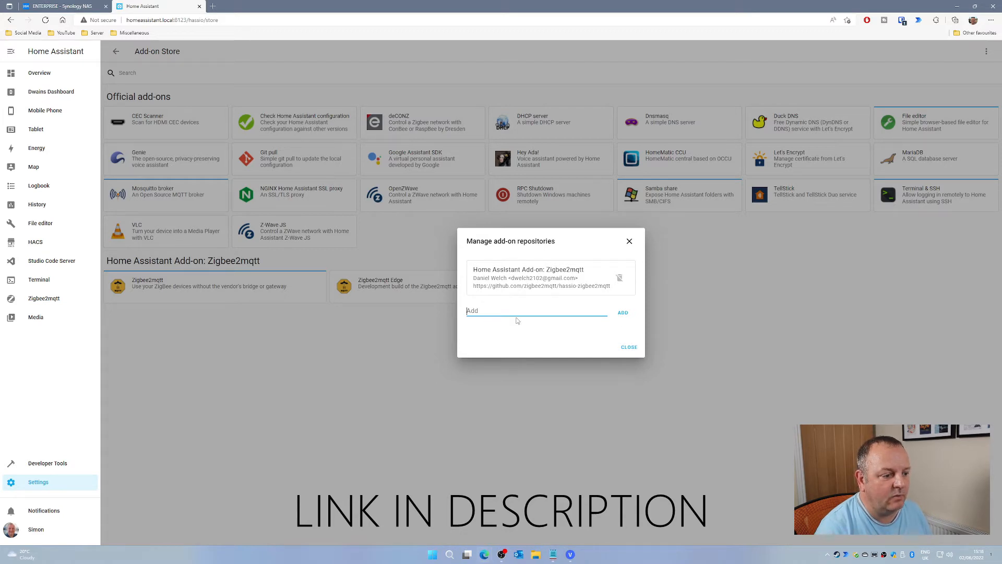
{"action": "type", "text": "https://github.com/thomasmaurer/hassio-addons"}
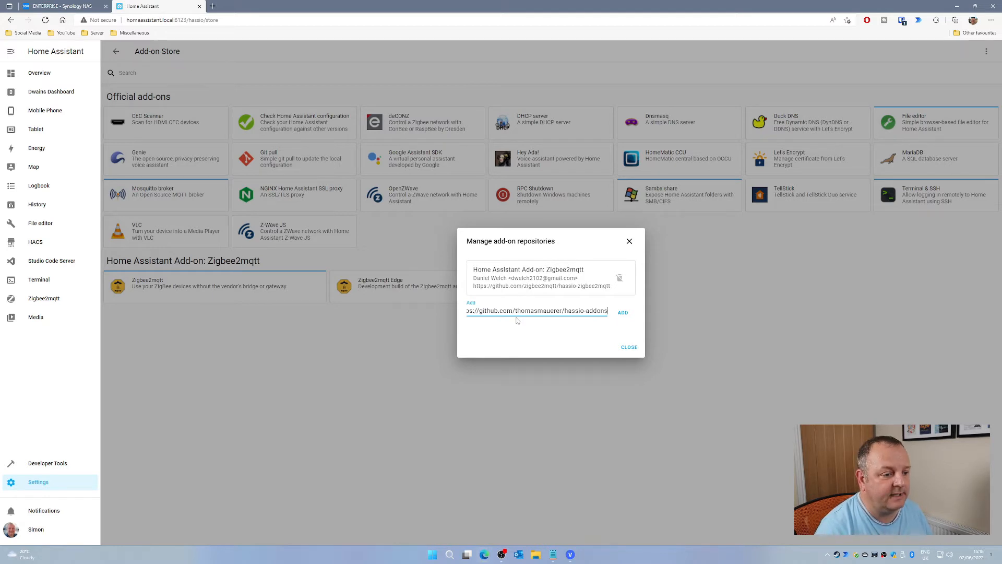
{"action": "left_click", "coordinate": [622, 312]}
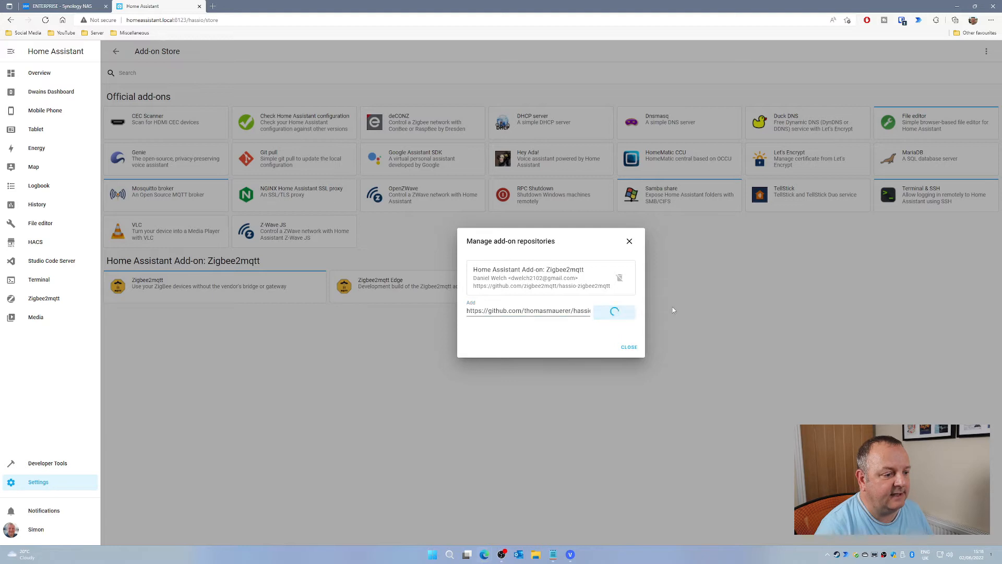
{"action": "left_click", "coordinate": [628, 346]}
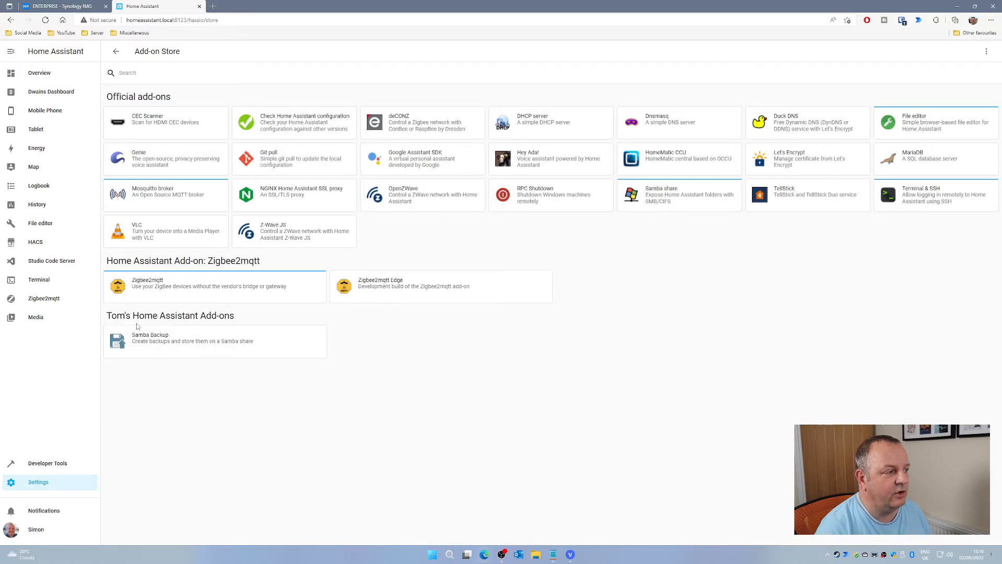
{"action": "mouse_move", "coordinate": [174, 349]}
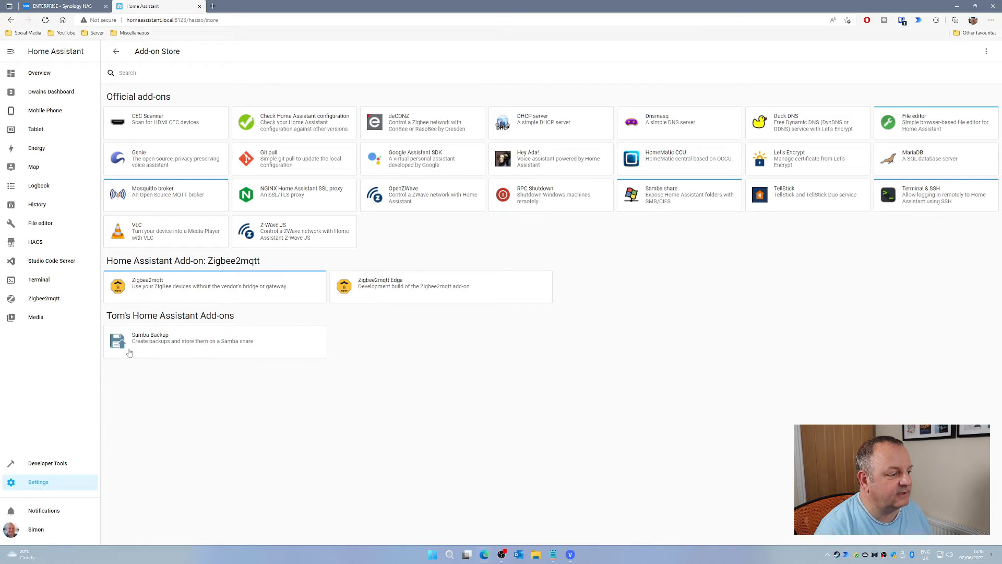
{"action": "mouse_move", "coordinate": [182, 349]}
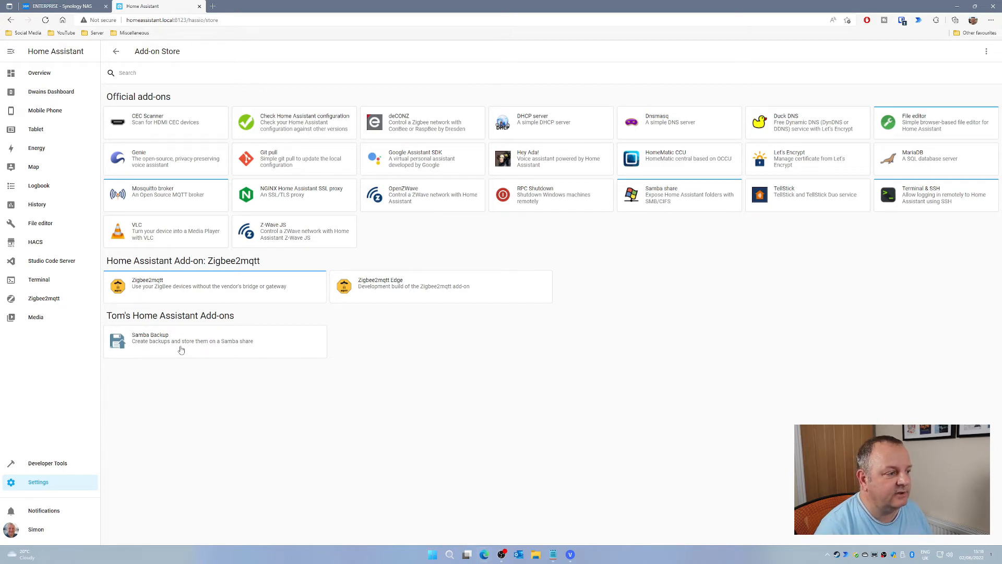
Step: Bring up the Samba Backup add-on's detail page from Tom's repository
{"action": "left_click", "coordinate": [181, 341]}
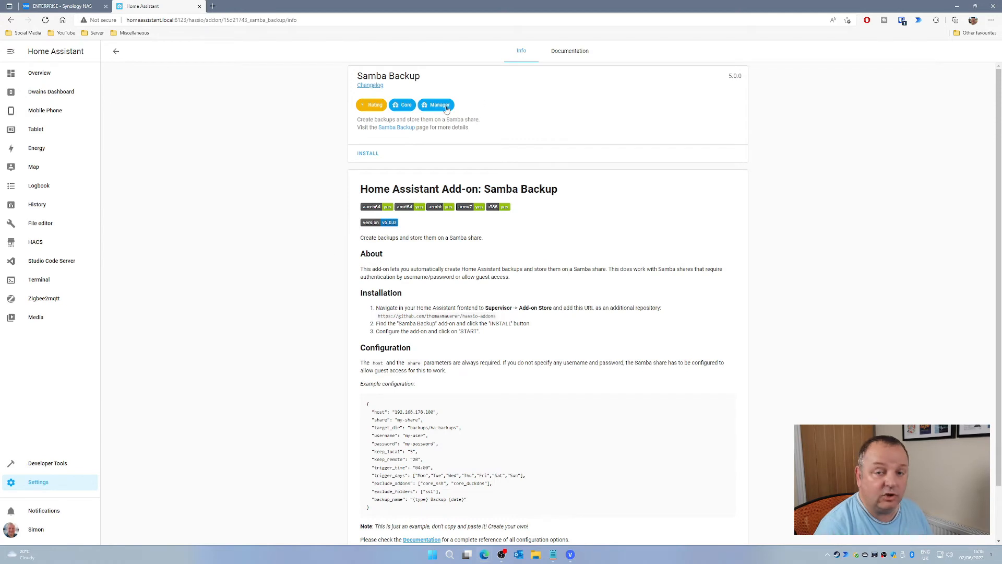
{"action": "mouse_move", "coordinate": [533, 240]}
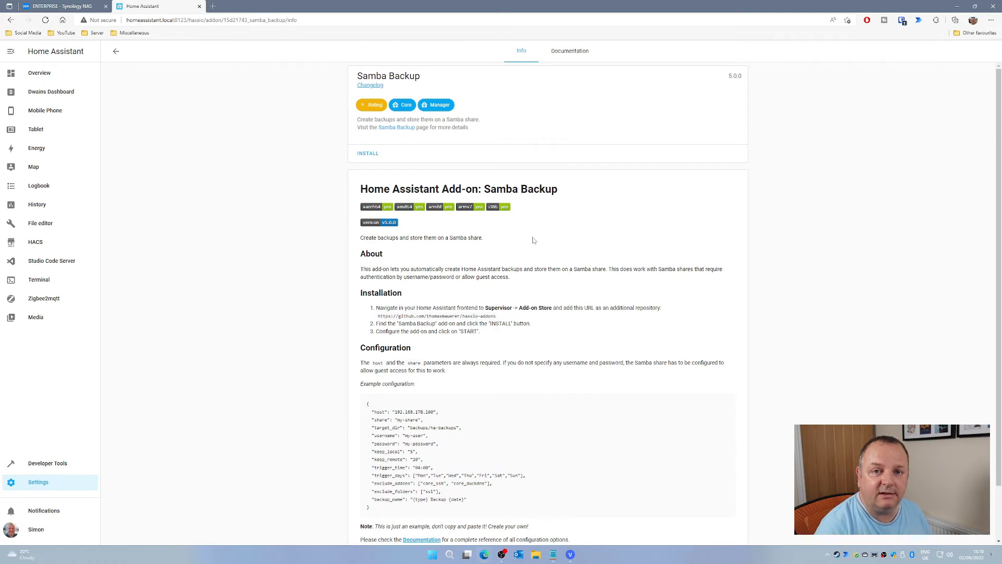
{"action": "mouse_move", "coordinate": [607, 241]}
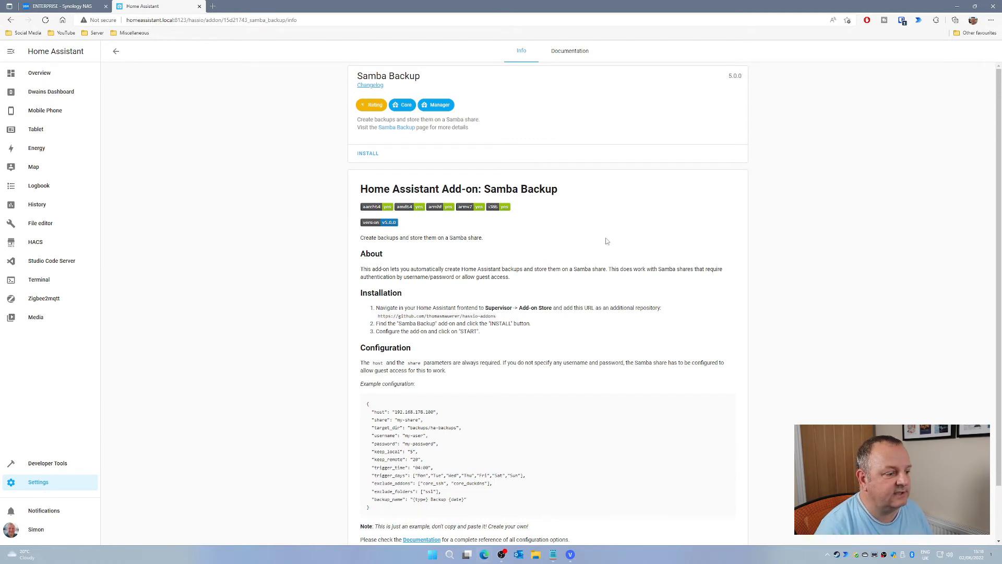
Step: Install the Samba Backup add-on and go to its configuration options
{"action": "scroll", "scroll_direction": "down", "scroll_amount": 3}
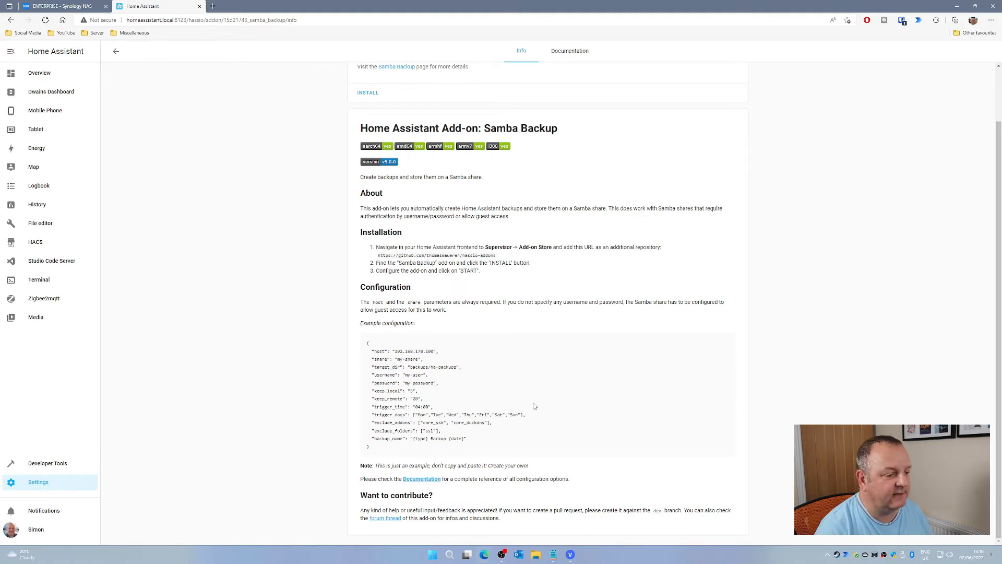
{"action": "mouse_move", "coordinate": [415, 484]}
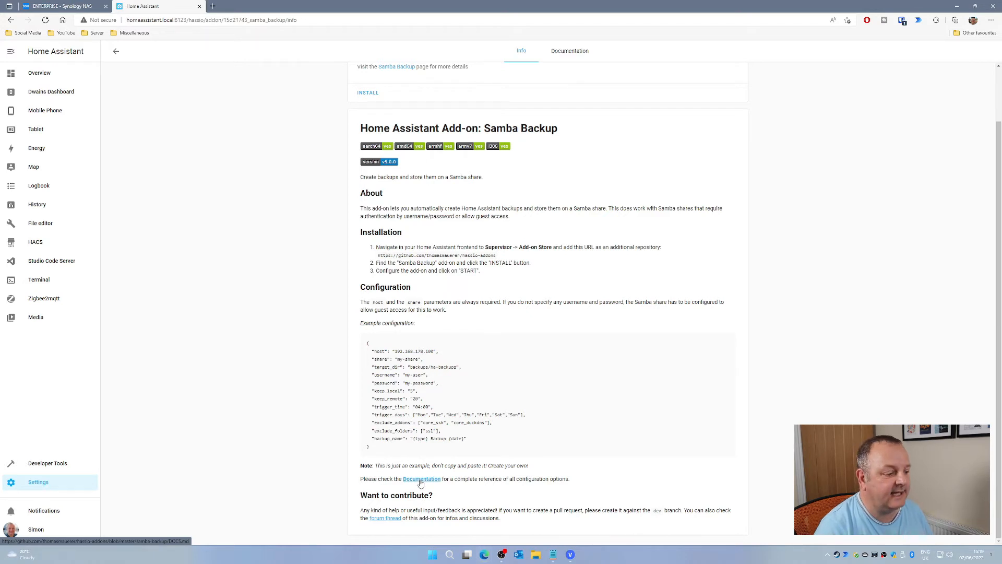
{"action": "mouse_move", "coordinate": [386, 517]}
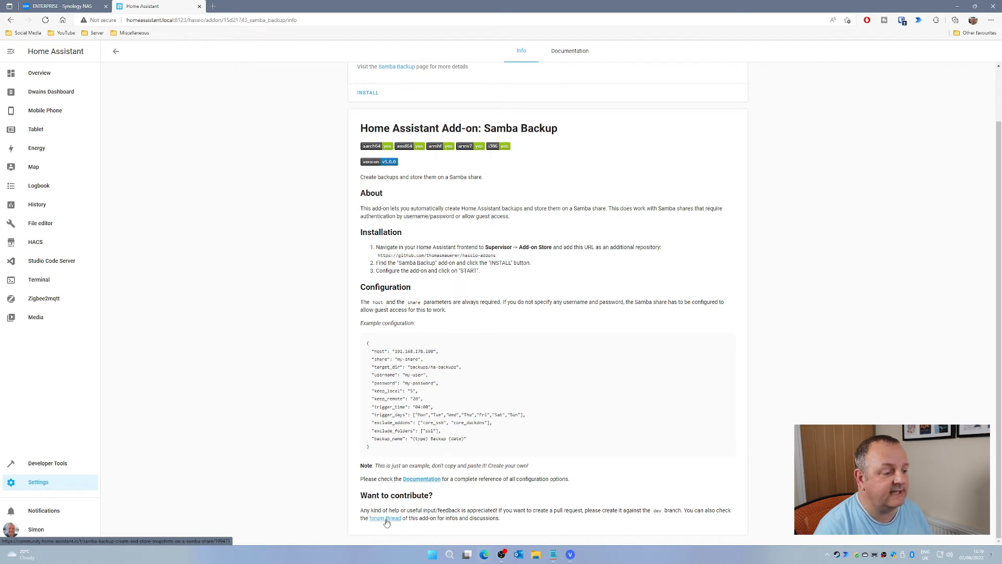
{"action": "mouse_move", "coordinate": [515, 439]}
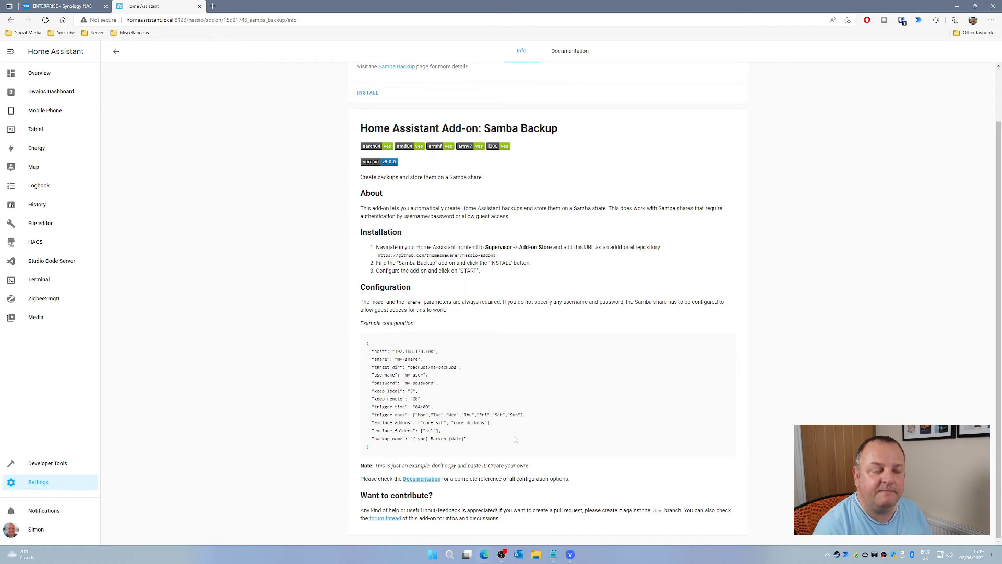
{"action": "mouse_move", "coordinate": [518, 384]}
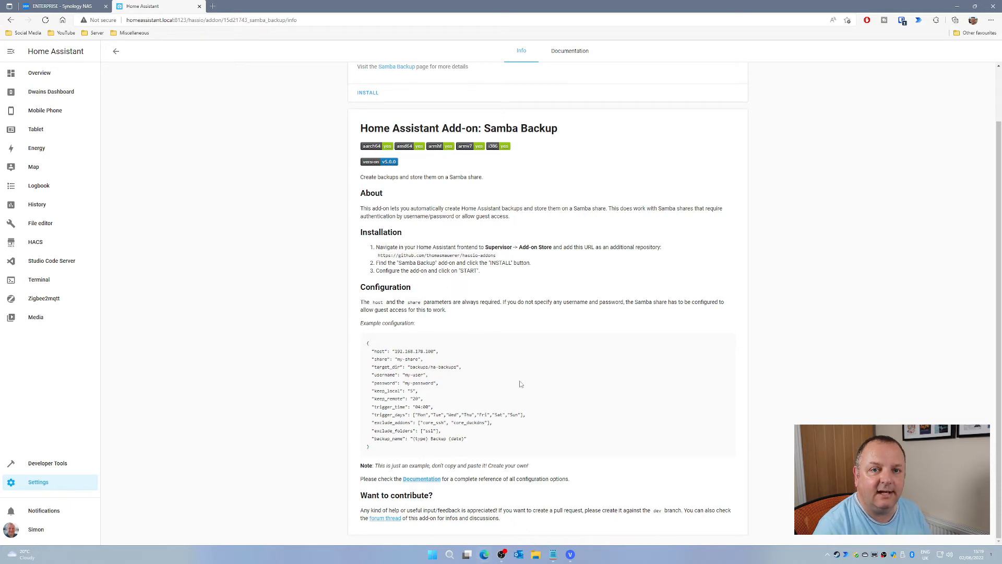
{"action": "mouse_move", "coordinate": [592, 344]}
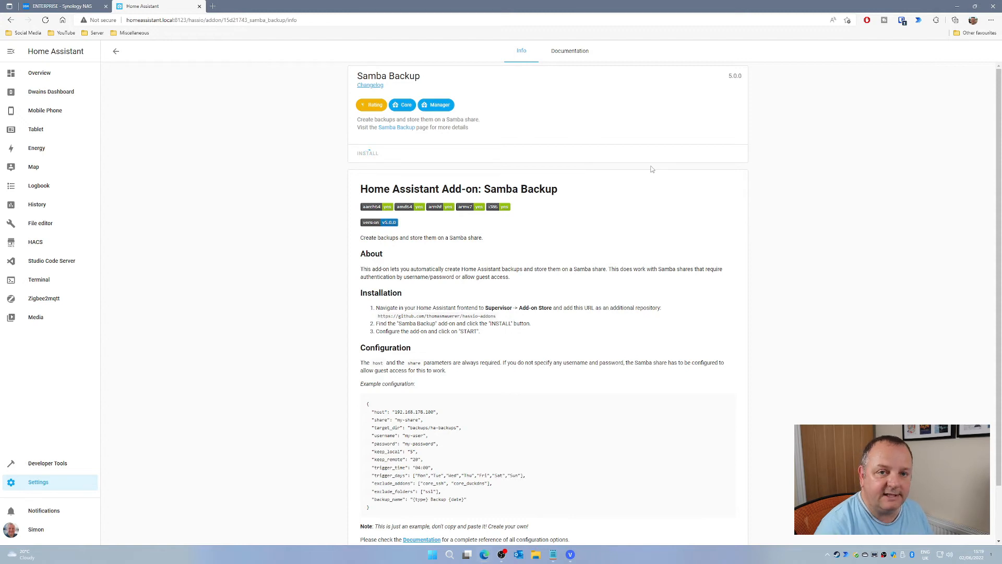
{"action": "left_click", "coordinate": [367, 153]}
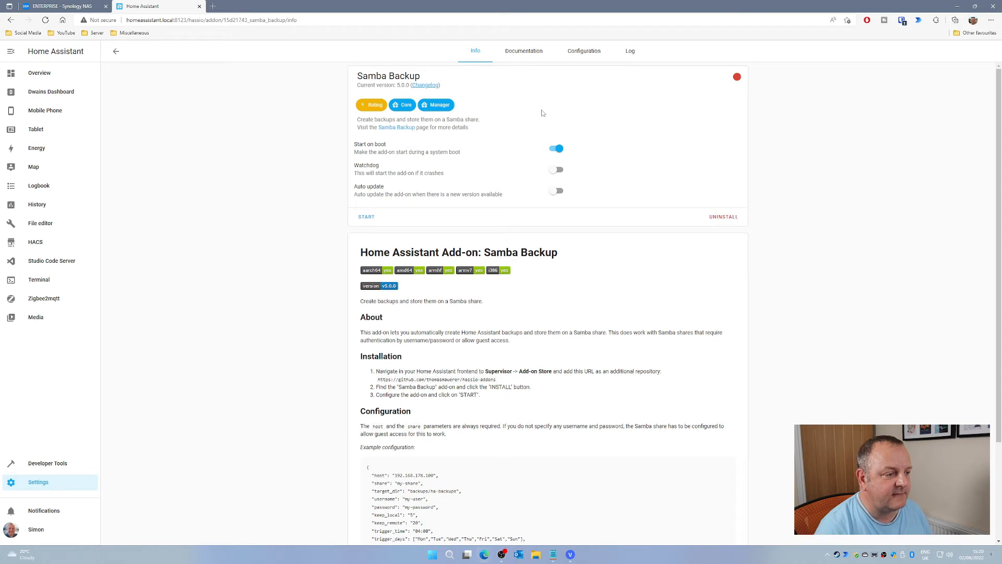
{"action": "mouse_move", "coordinate": [584, 51]}
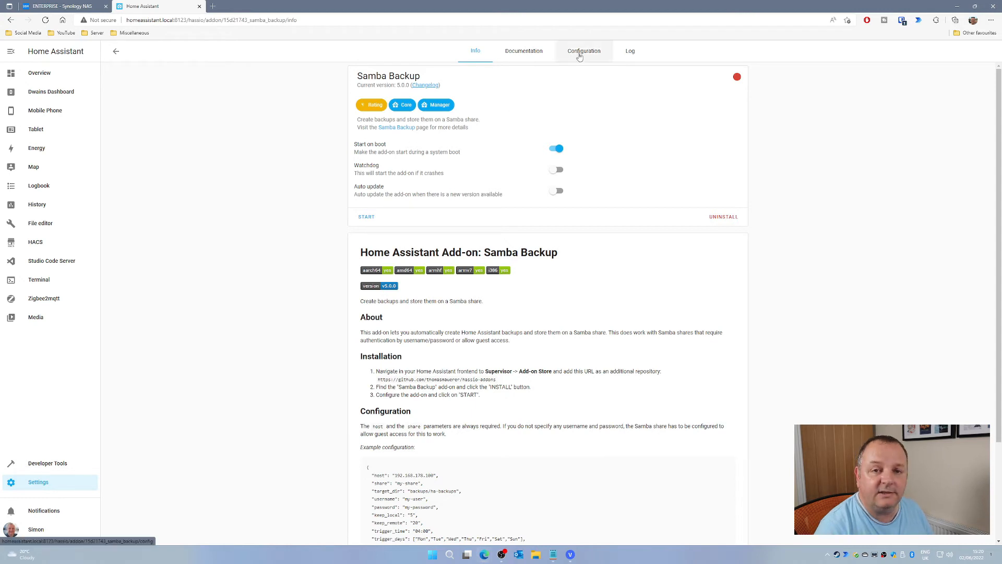
{"action": "left_click", "coordinate": [583, 50]}
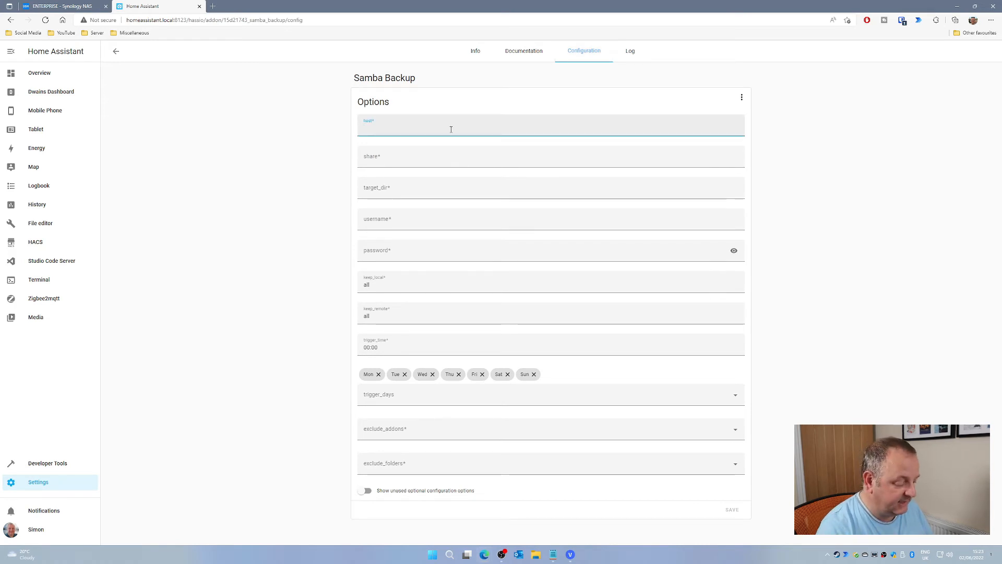
Step: Enter host 192.168.179.113, share backups, target_dir homeassistant, user habackup and password, then save
{"action": "type", "text": "192.168.179.113"}
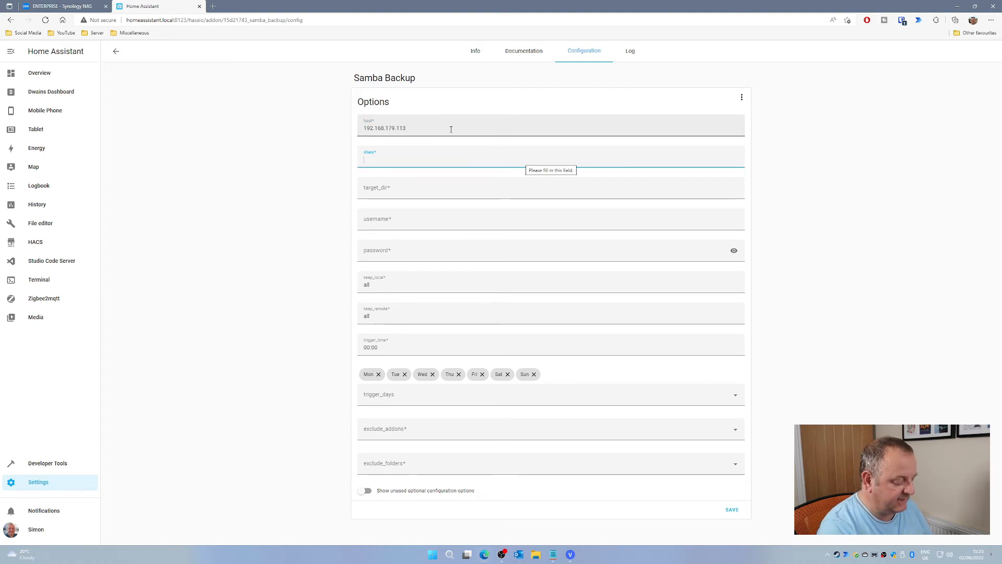
{"action": "type", "text": "backups"}
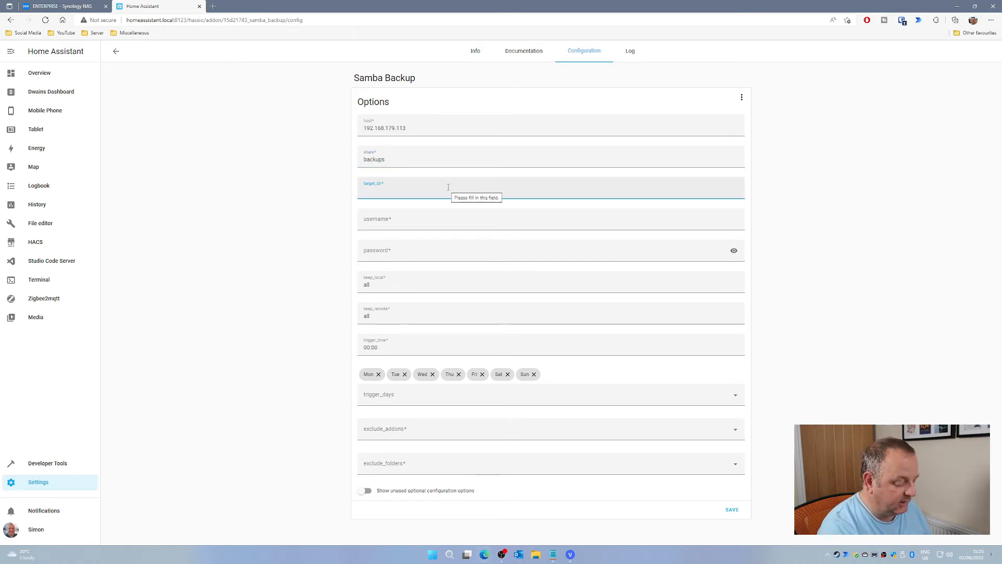
{"action": "type", "text": "homeassistant"}
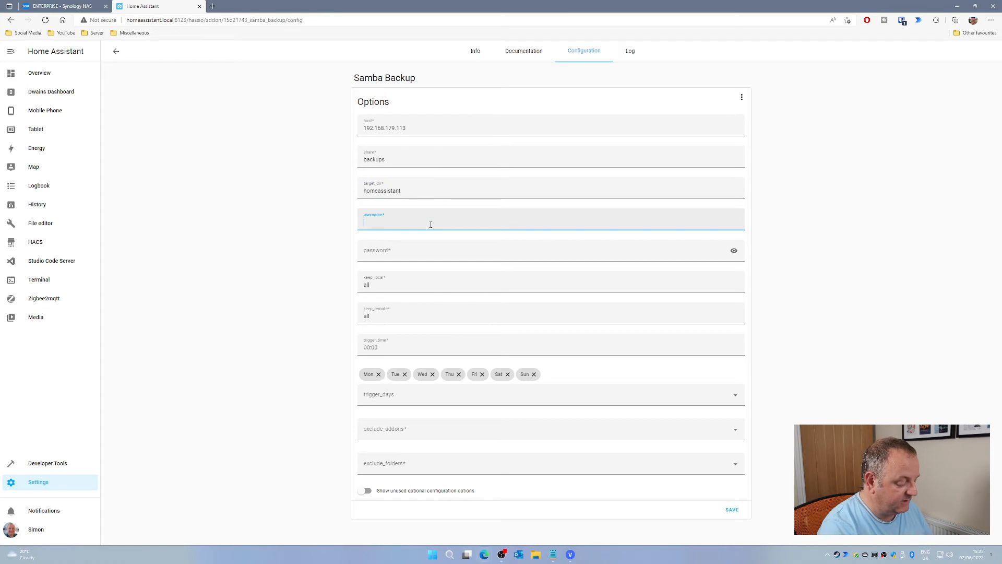
{"action": "type", "text": "habackup"}
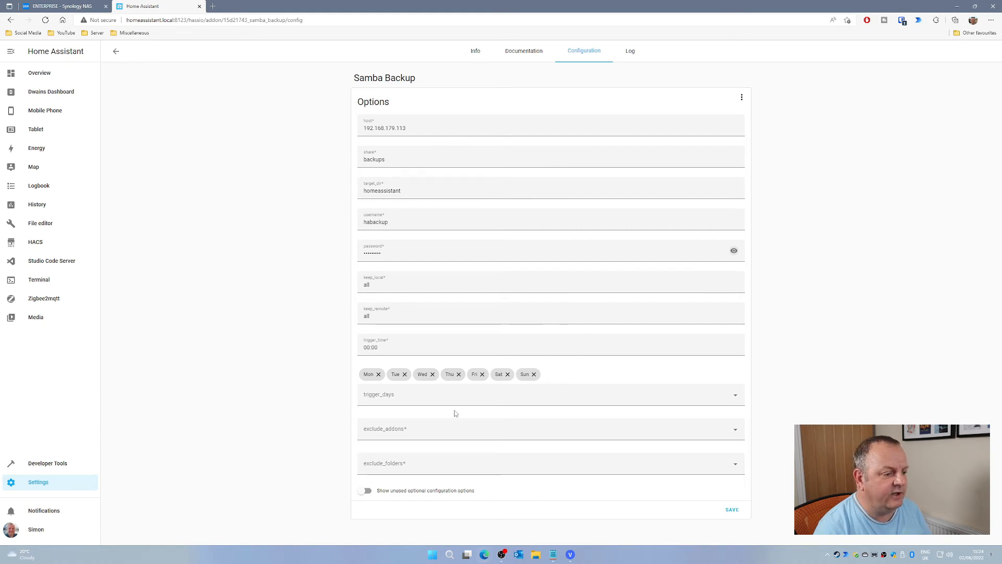
{"action": "left_click", "coordinate": [432, 428]}
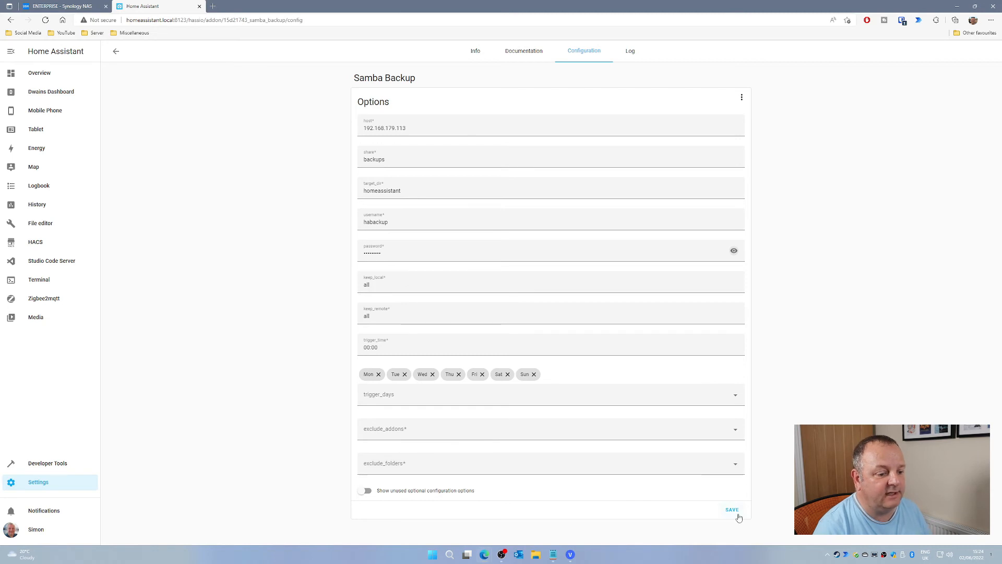
{"action": "left_click", "coordinate": [732, 510]}
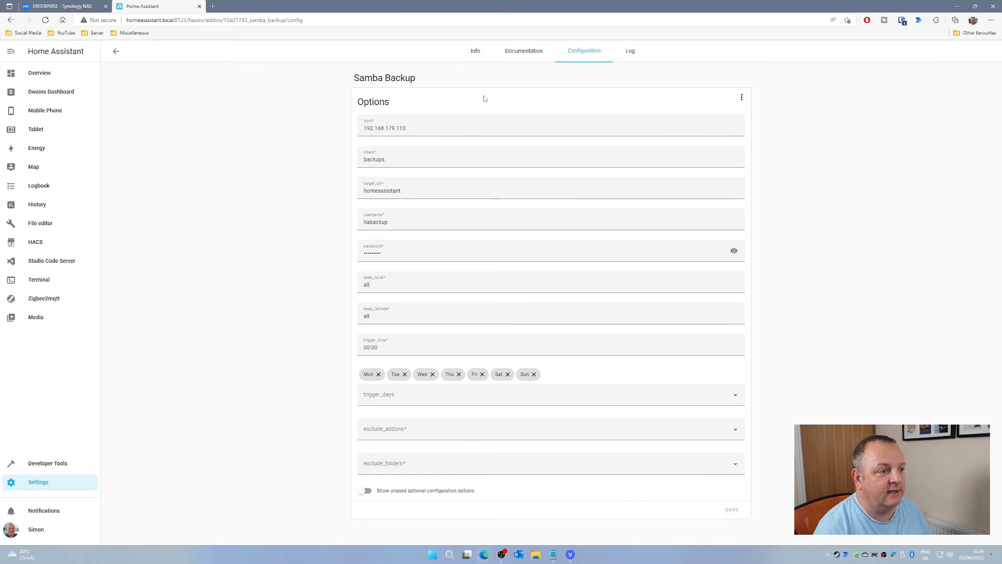
{"action": "left_click", "coordinate": [474, 50]}
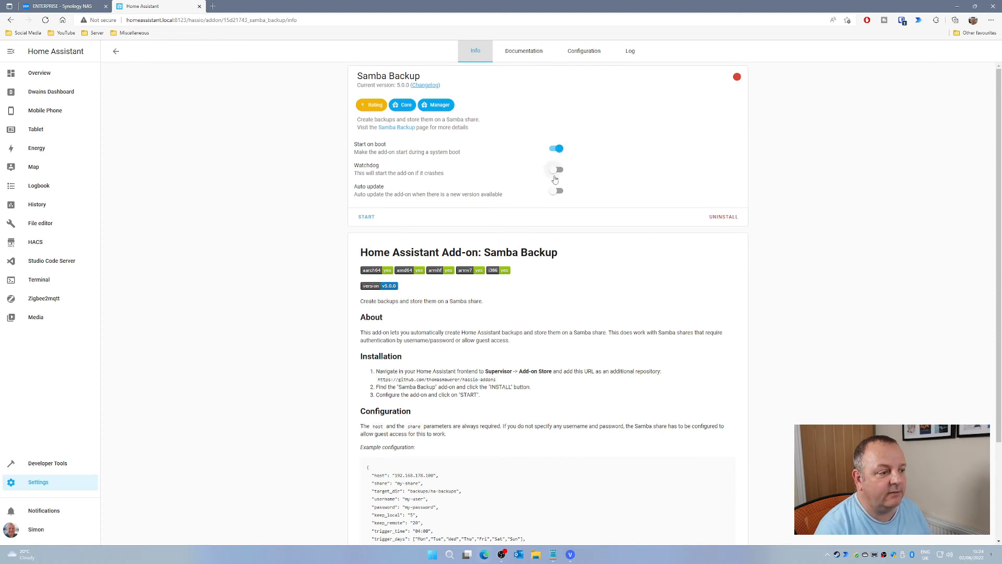
Step: Turn on the watchdog and start the Samba Backup add-on
{"action": "left_click", "coordinate": [557, 169]}
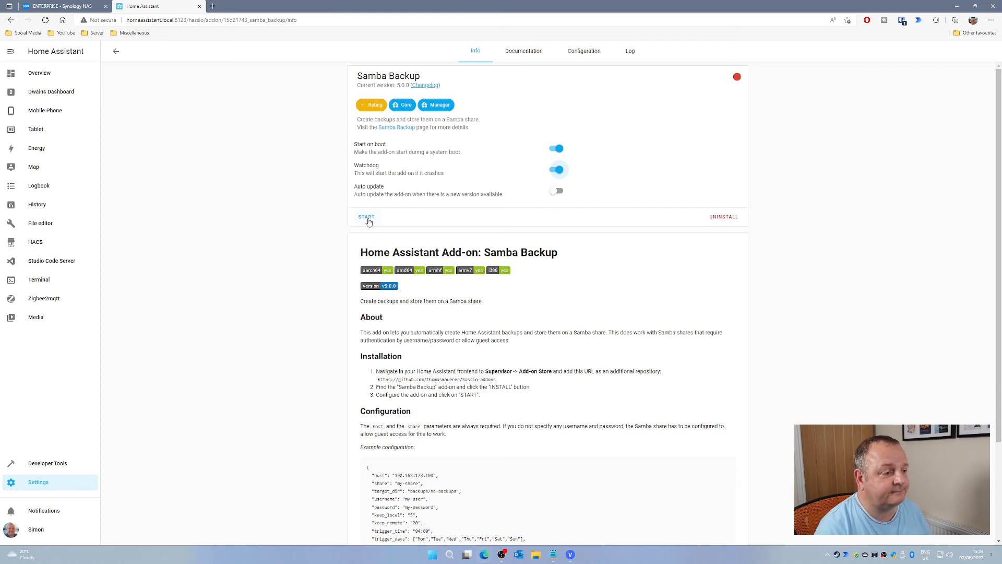
{"action": "left_click", "coordinate": [367, 217]}
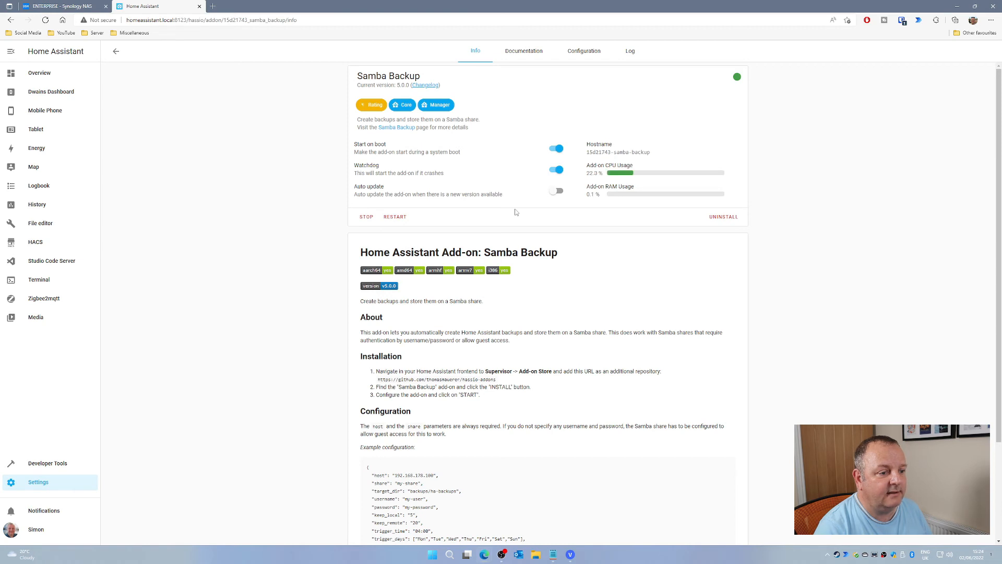
{"action": "mouse_move", "coordinate": [623, 113]}
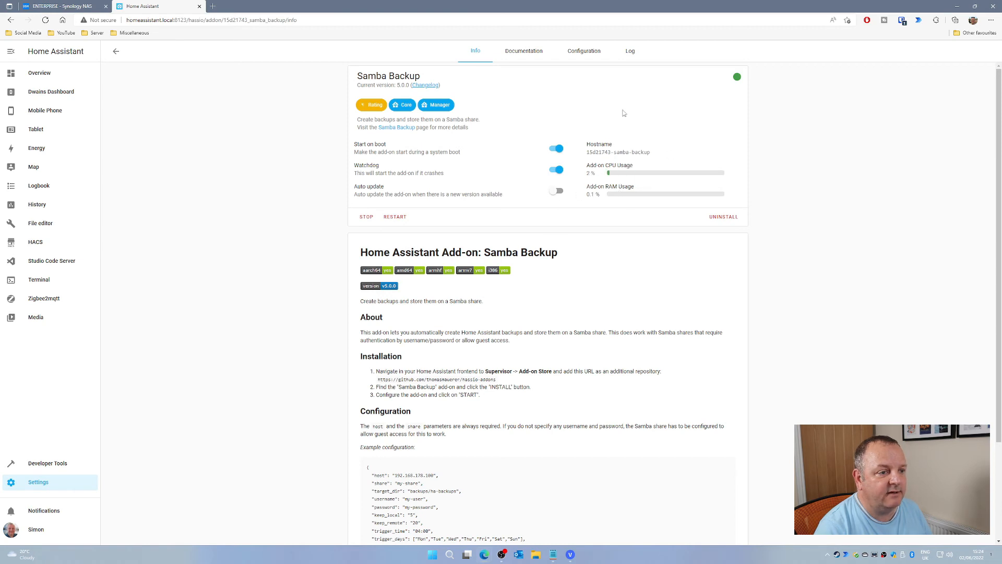
Step: Refresh the Samba Backup log to confirm the backup was created, copied and finished, then return to Info
{"action": "left_click", "coordinate": [630, 50]}
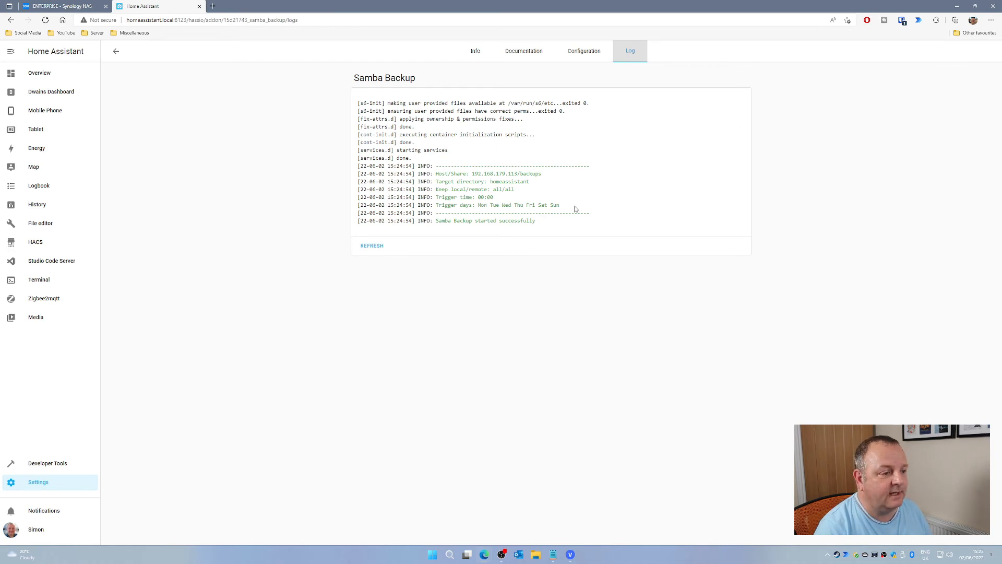
{"action": "mouse_move", "coordinate": [417, 164]}
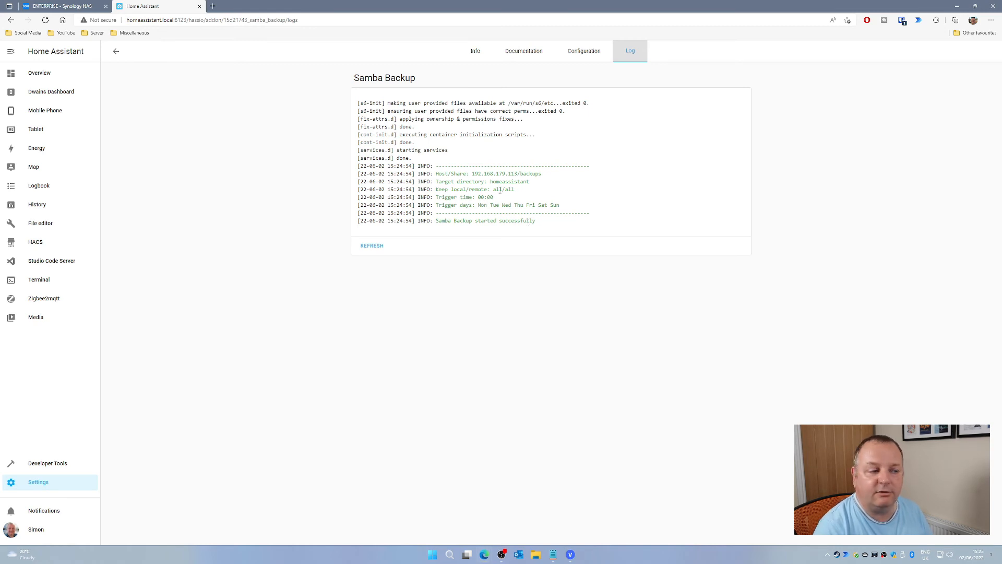
{"action": "mouse_move", "coordinate": [416, 238]}
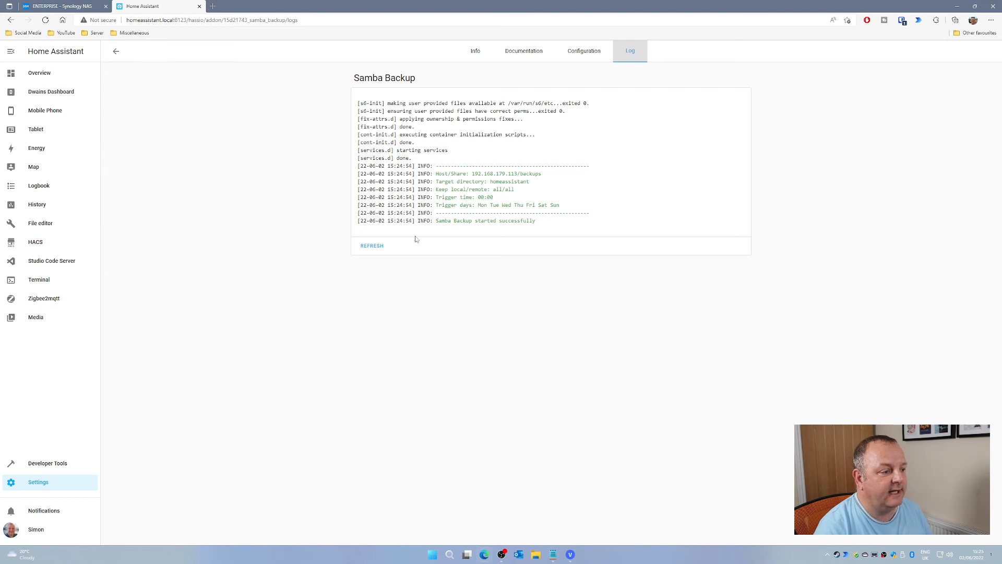
{"action": "left_click", "coordinate": [371, 245]}
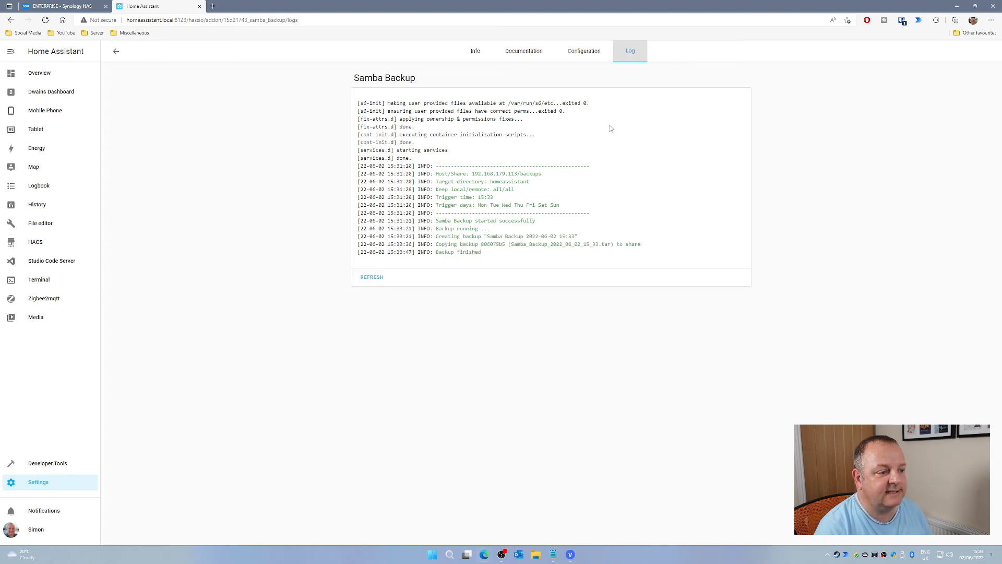
{"action": "mouse_move", "coordinate": [535, 330]}
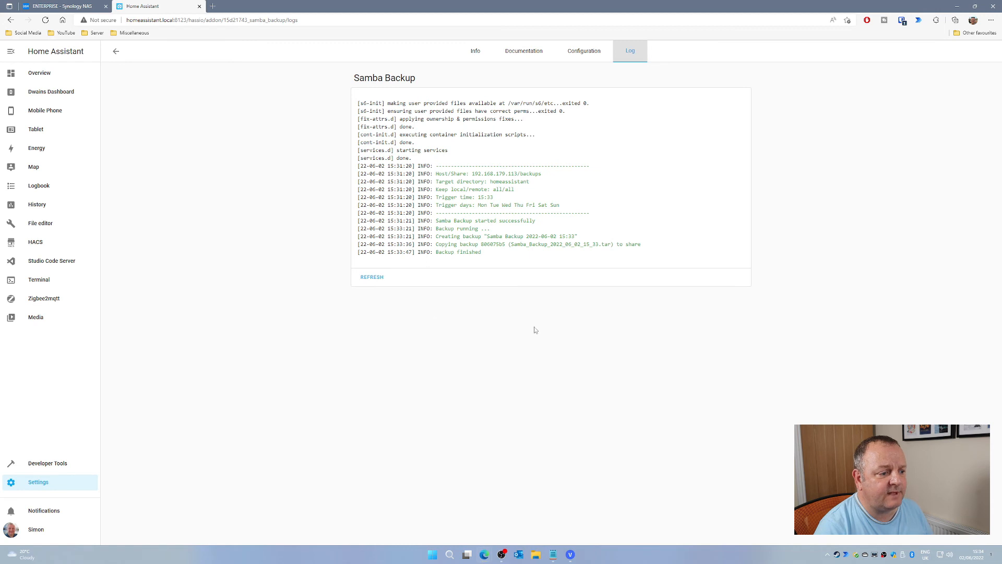
{"action": "left_click", "coordinate": [474, 50]}
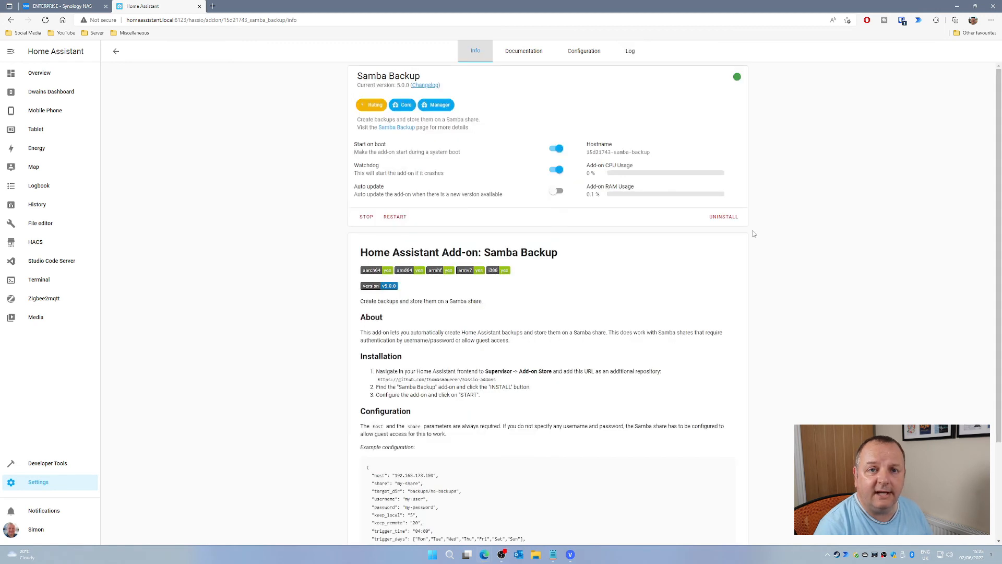